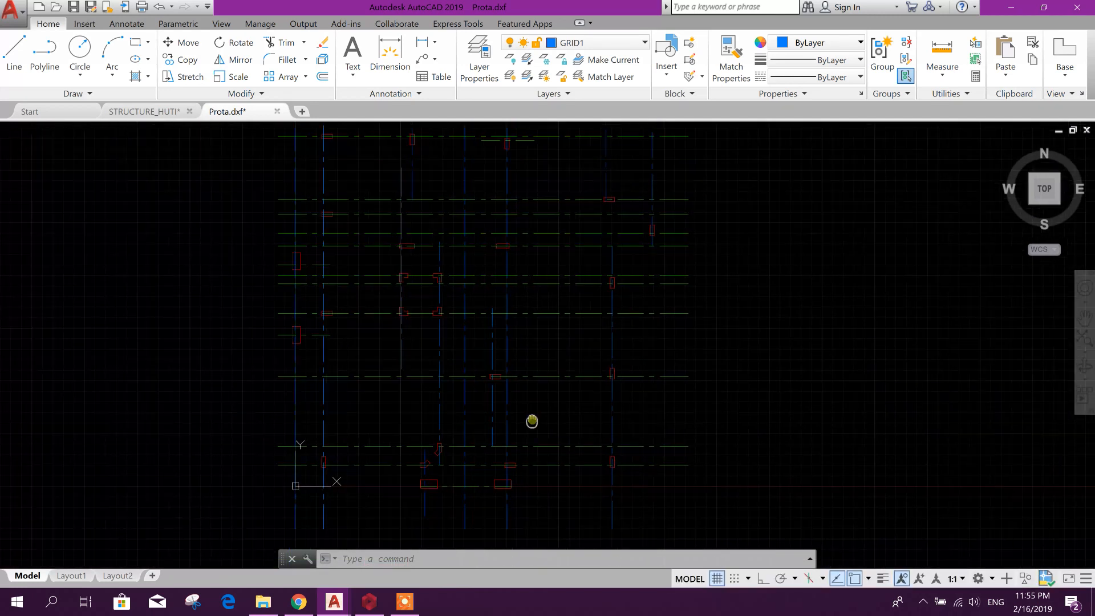
- Save the grid drawing as Prota.dxf in AutoCAD 2013 DXF format via Save As
{"action": "left_click", "coordinate": [11, 8]}
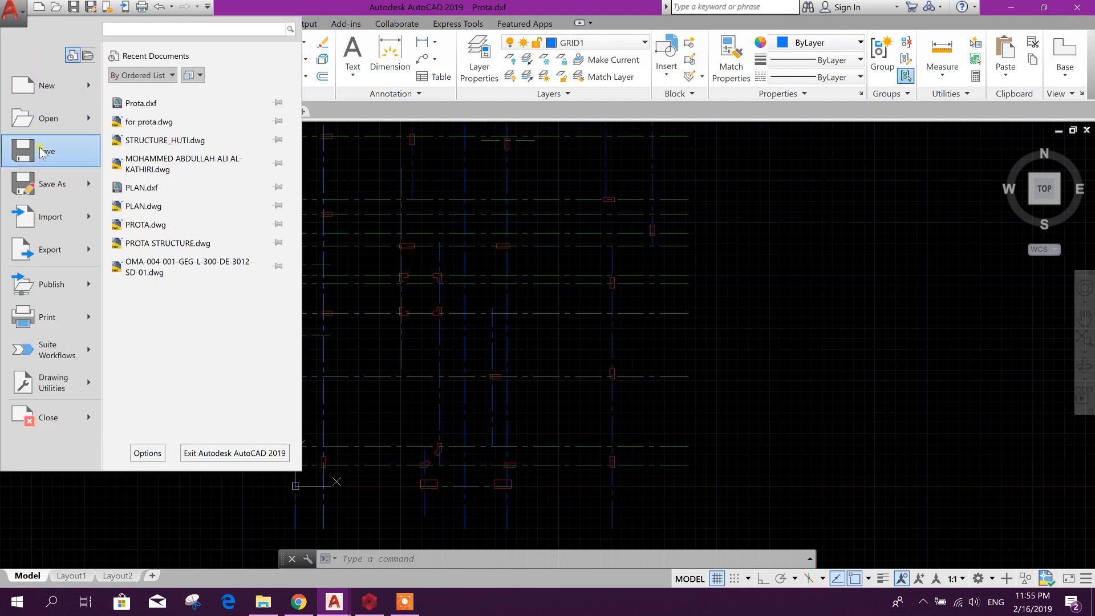
{"action": "left_click", "coordinate": [46, 151]}
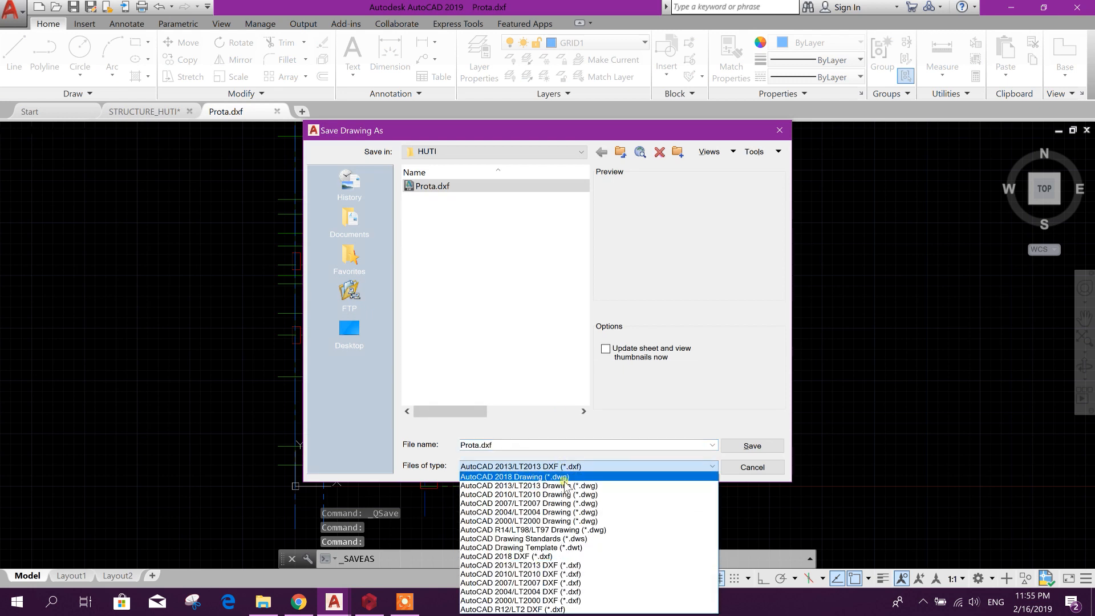
{"action": "left_click", "coordinate": [514, 476]}
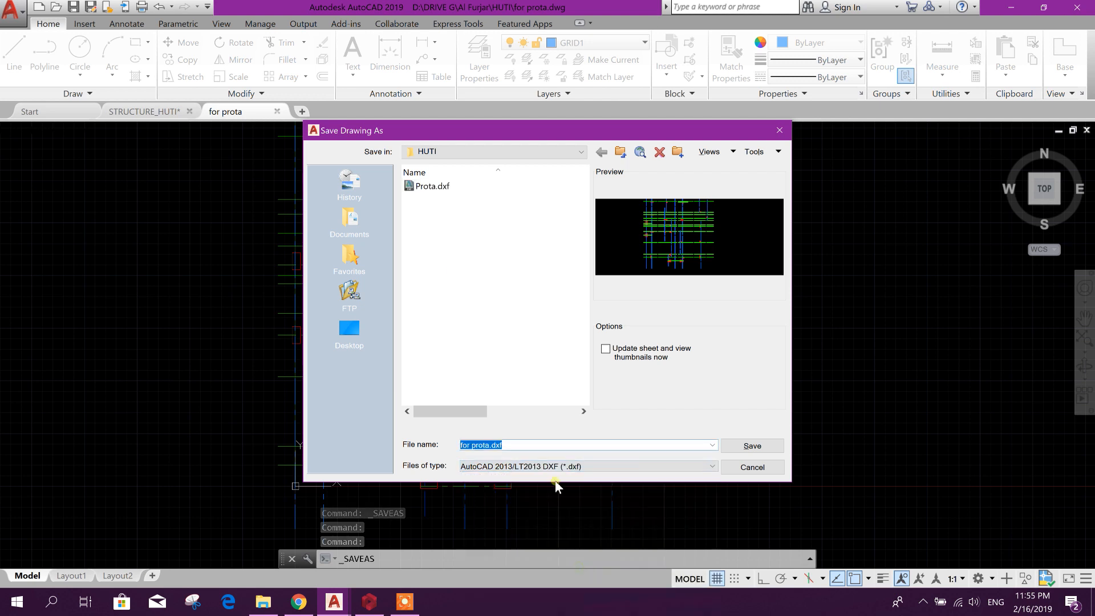
{"action": "left_click", "coordinate": [431, 186]}
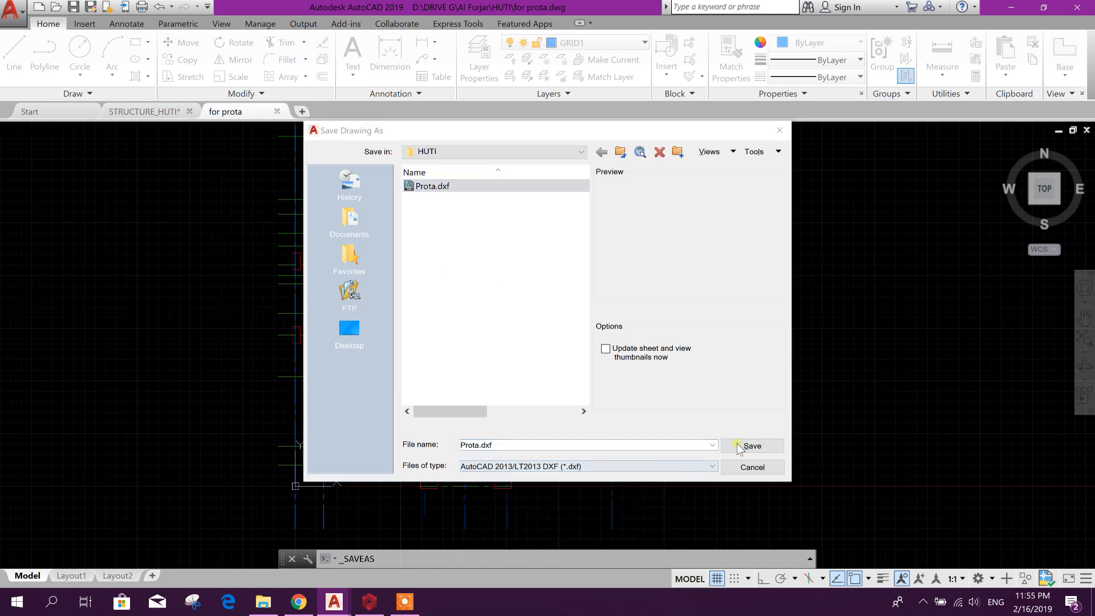
{"action": "left_click", "coordinate": [752, 446]}
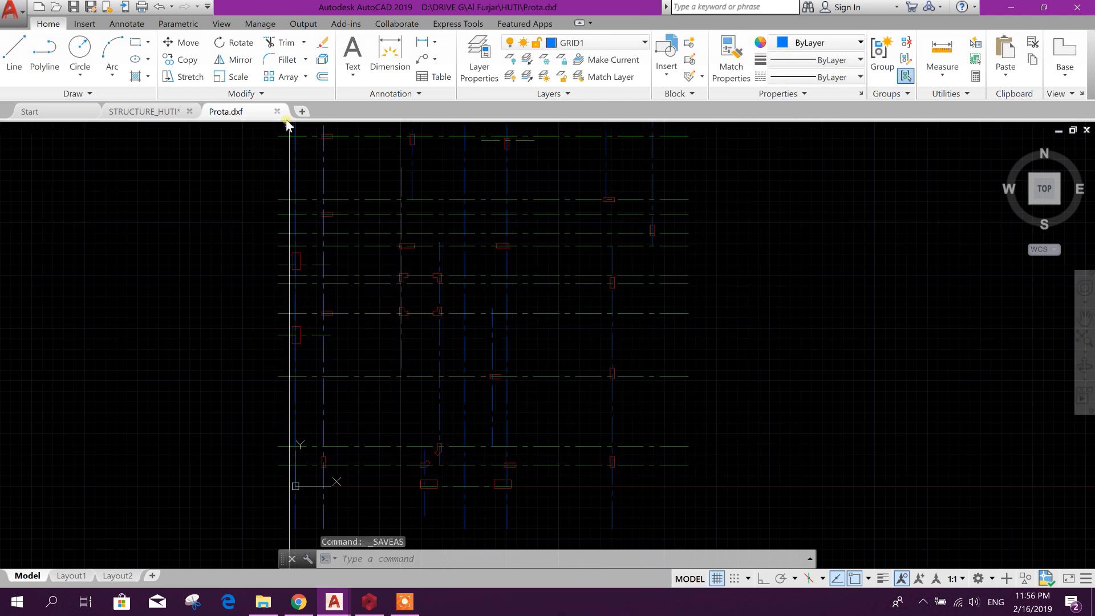
- Switch to ProtaStructure and start loading an external reference drawing
{"action": "left_click", "coordinate": [278, 112]}
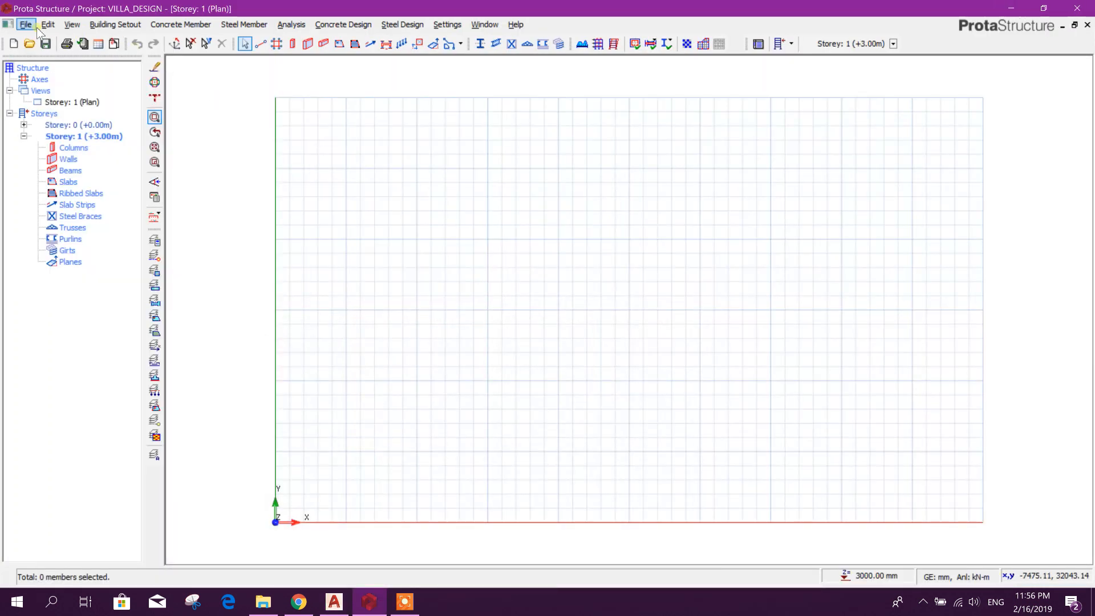
{"action": "left_click", "coordinate": [27, 24]}
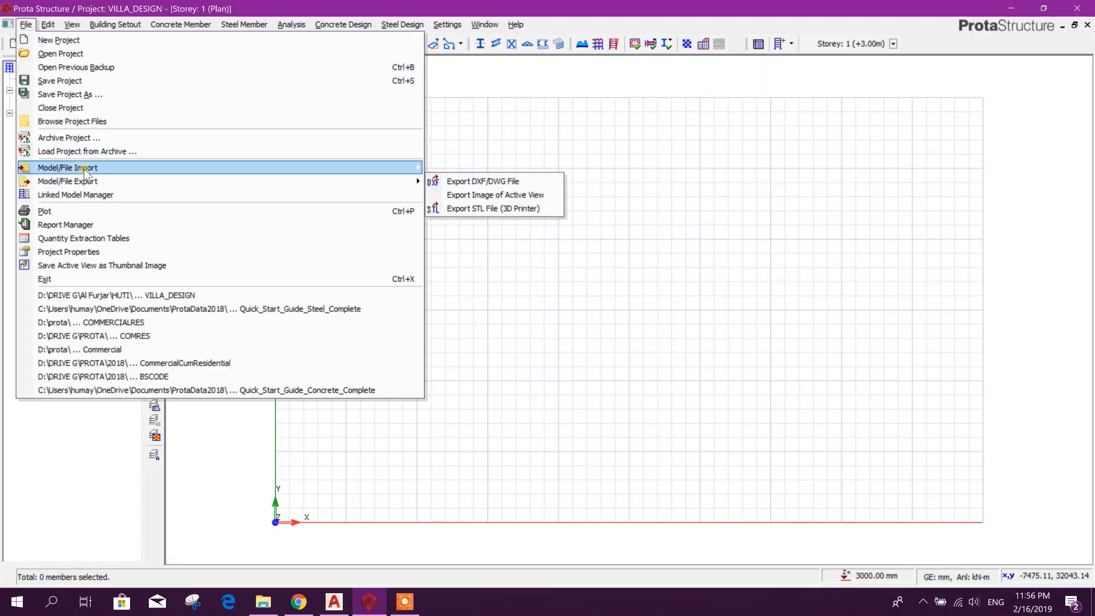
{"action": "mouse_move", "coordinate": [67, 167]}
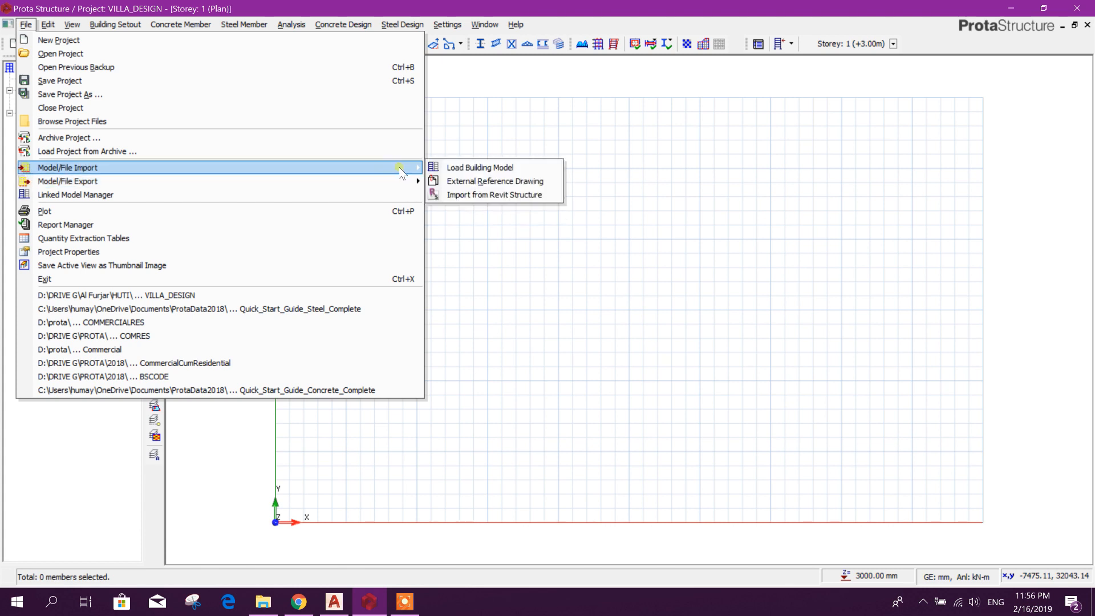
{"action": "left_click", "coordinate": [494, 182]}
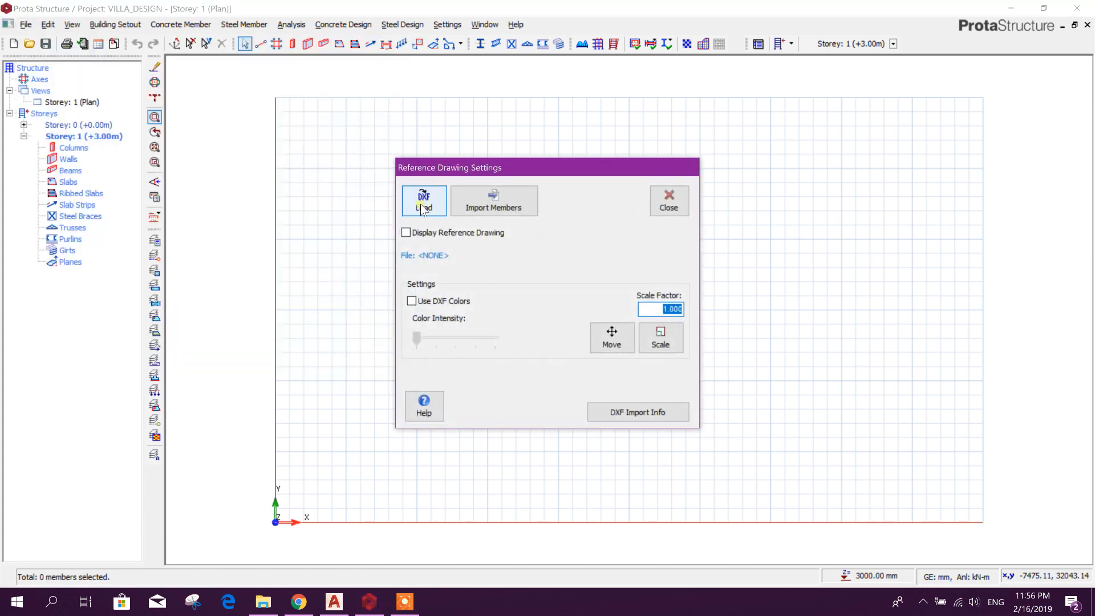
{"action": "left_click", "coordinate": [423, 201]}
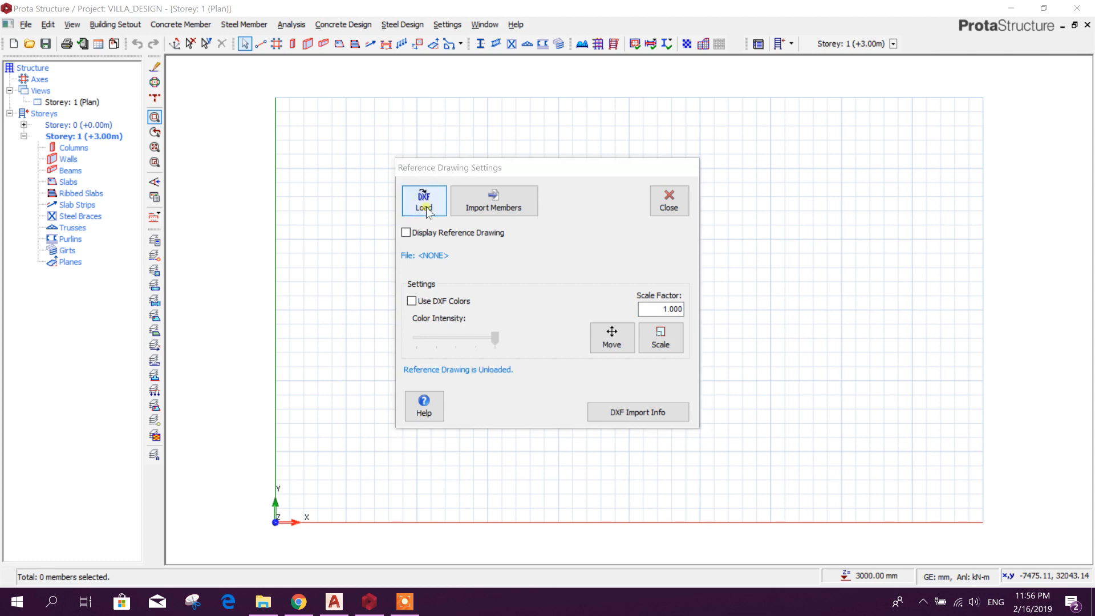
- Load Prota.dxf as the reference drawing, confirming metre units in the DXF import options
{"action": "left_click", "coordinate": [424, 203]}
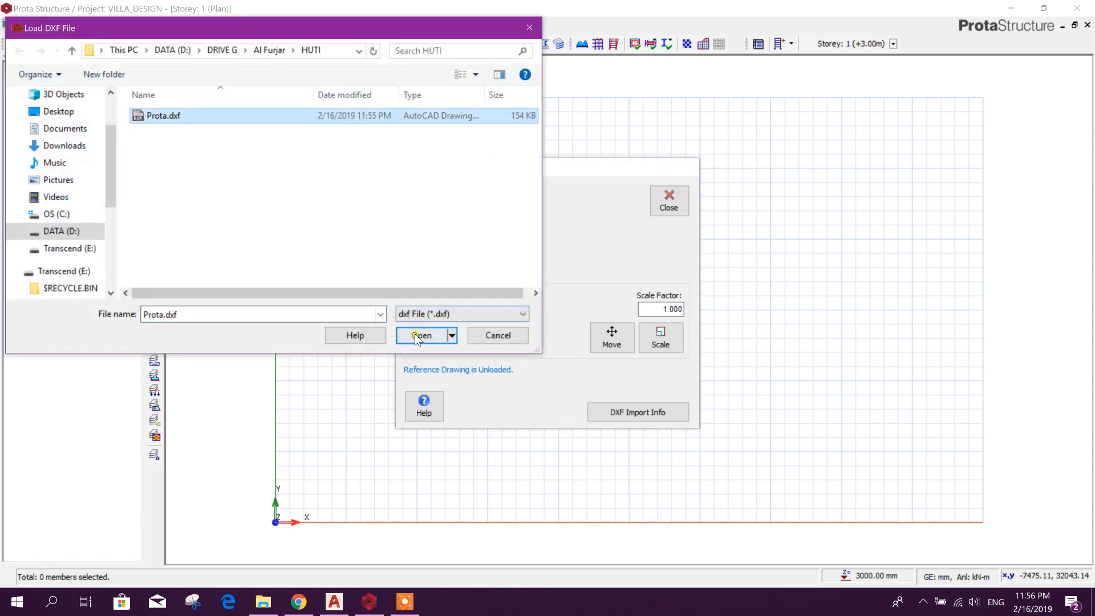
{"action": "left_click", "coordinate": [421, 338]}
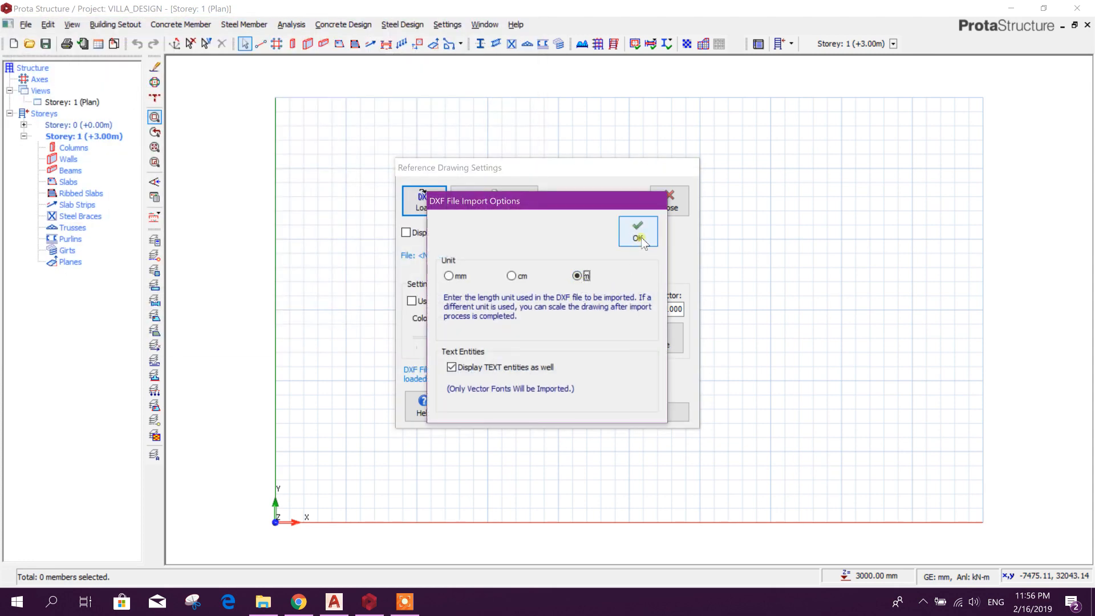
{"action": "left_click", "coordinate": [637, 234]}
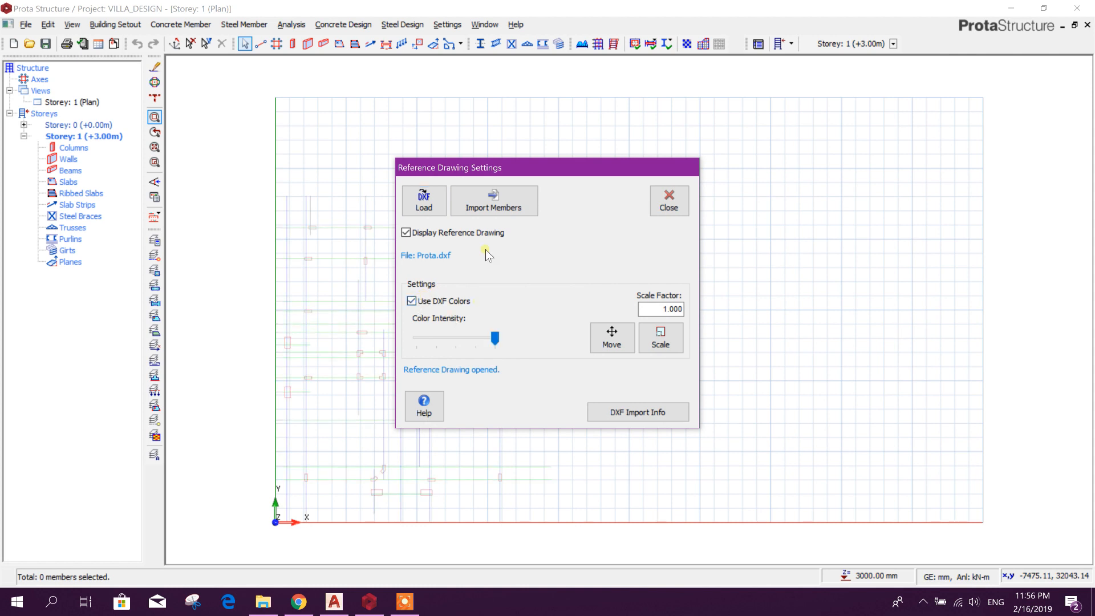
- Import axes with direction 1 from layer GRID2 and direction 2 from GRID1
{"action": "left_click", "coordinate": [494, 201]}
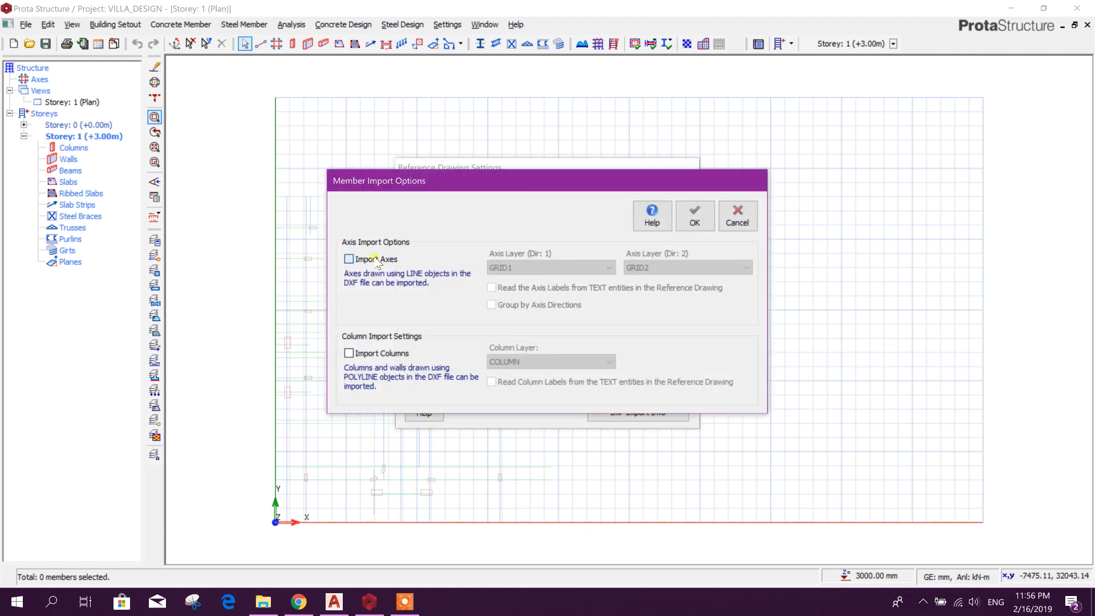
{"action": "left_click", "coordinate": [349, 259]}
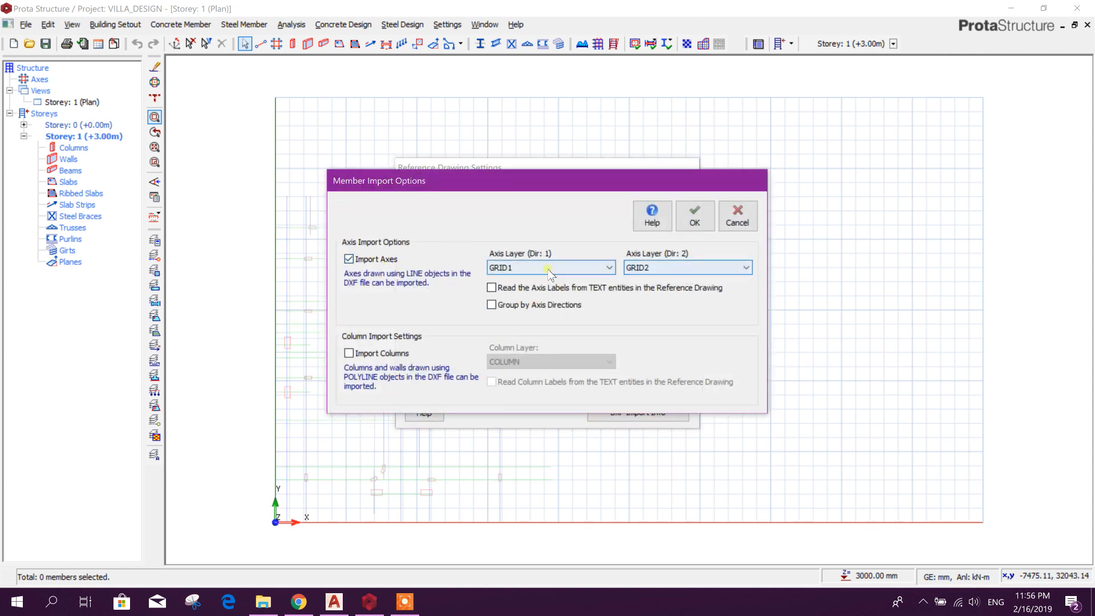
{"action": "left_click", "coordinate": [548, 267]}
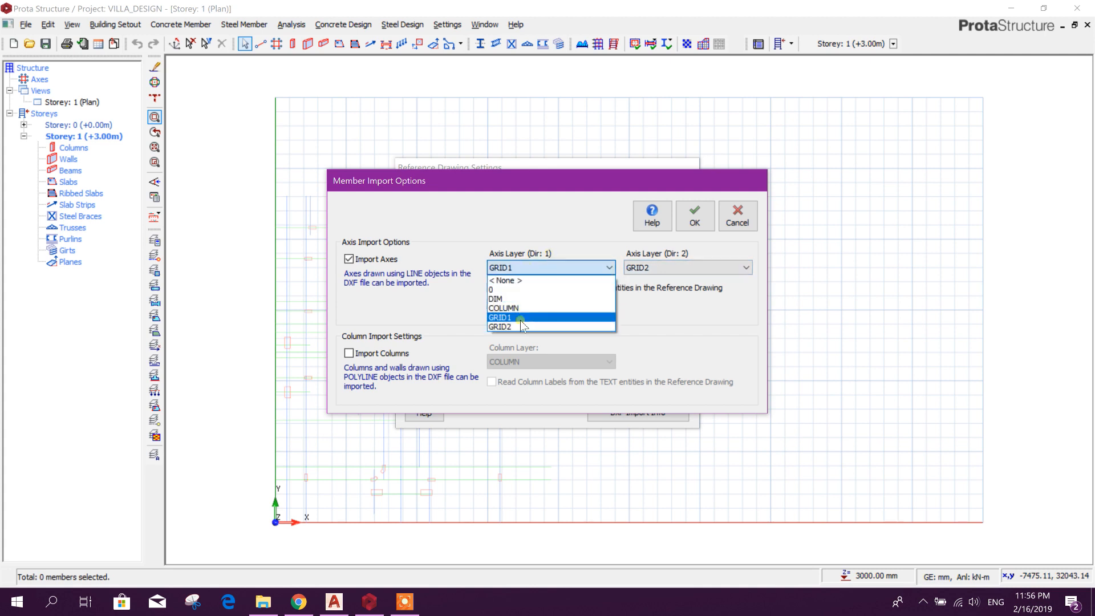
{"action": "left_click", "coordinate": [500, 326]}
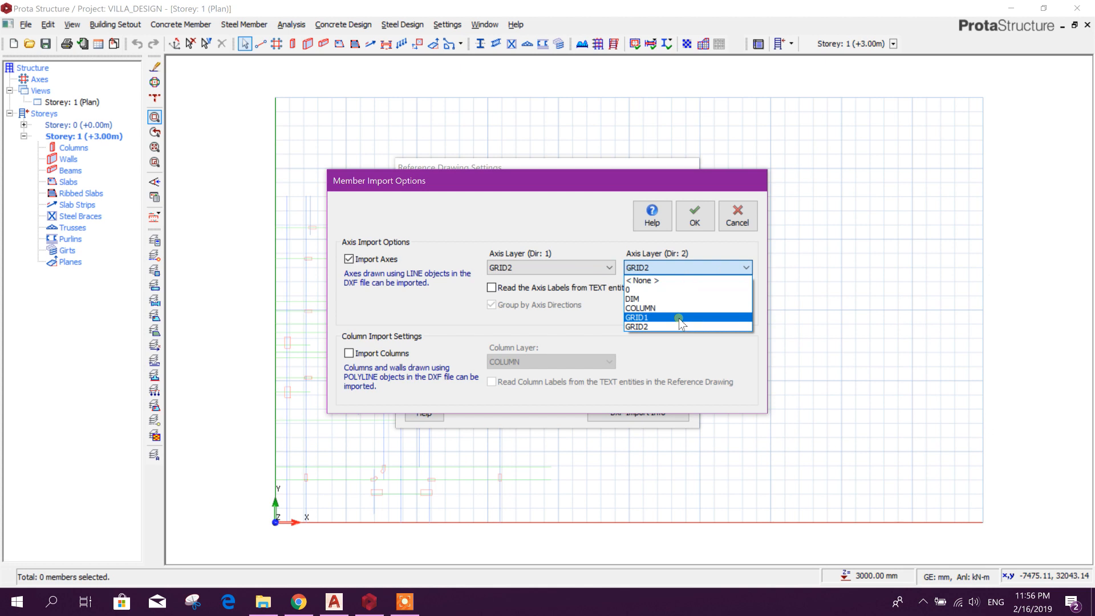
{"action": "left_click", "coordinate": [637, 317]}
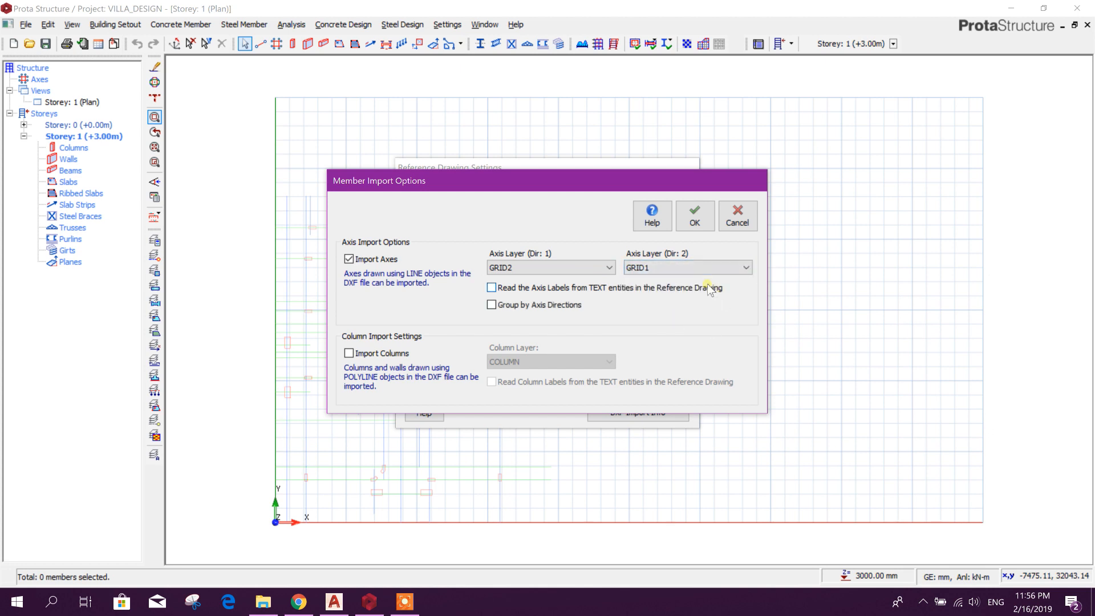
{"action": "left_click", "coordinate": [349, 352]}
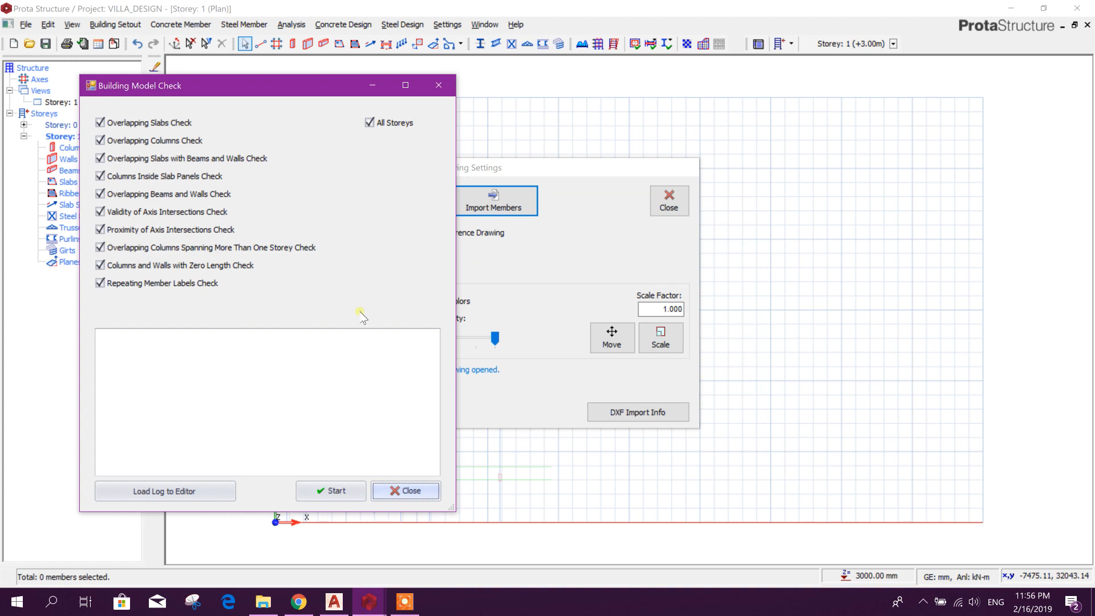
- Dismiss the model check and reference settings, run the check on all storeys and show analysis options
{"action": "left_click", "coordinate": [330, 491]}
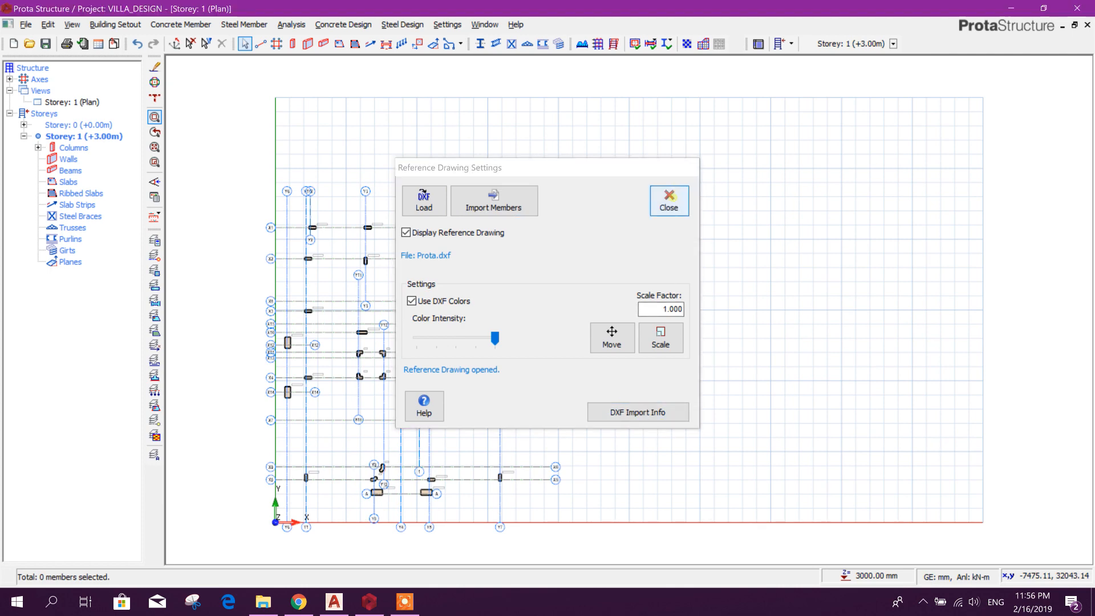
{"action": "left_click", "coordinate": [667, 200]}
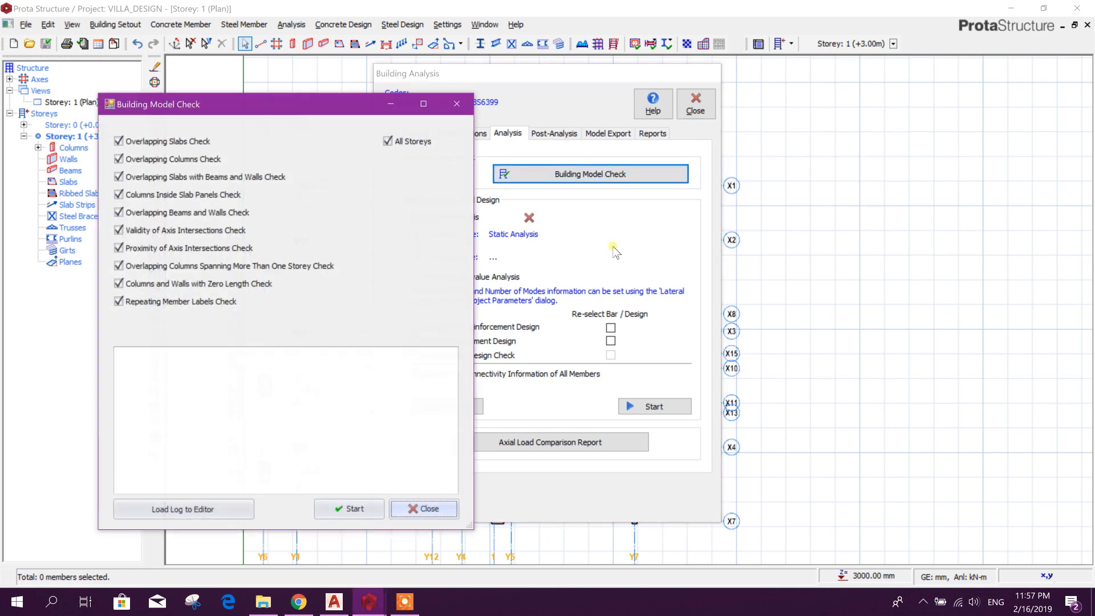
{"action": "left_click", "coordinate": [349, 509]}
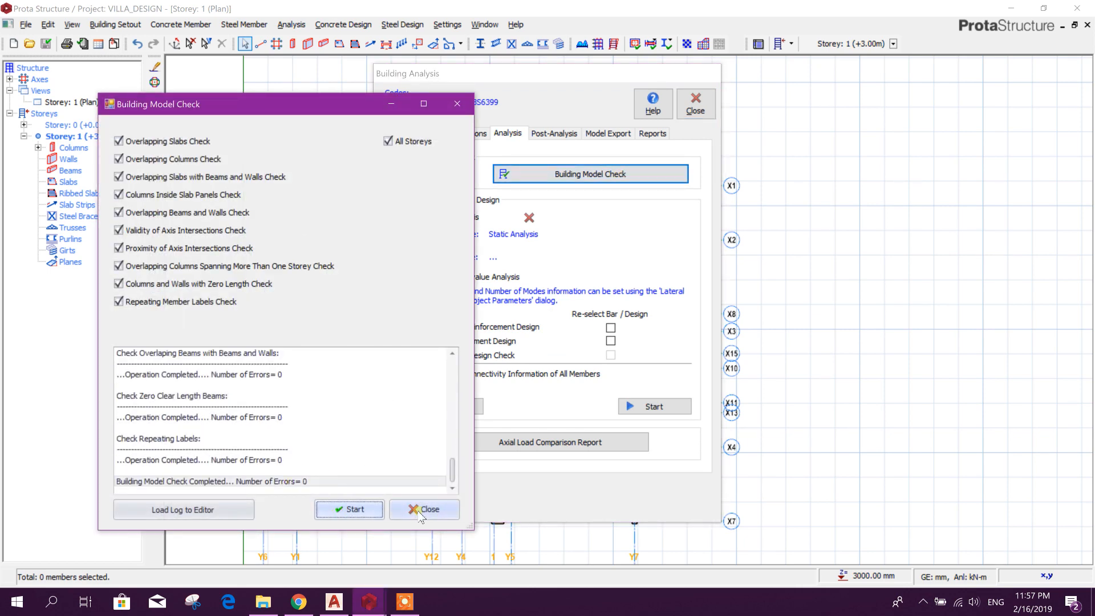
{"action": "left_click", "coordinate": [425, 509]}
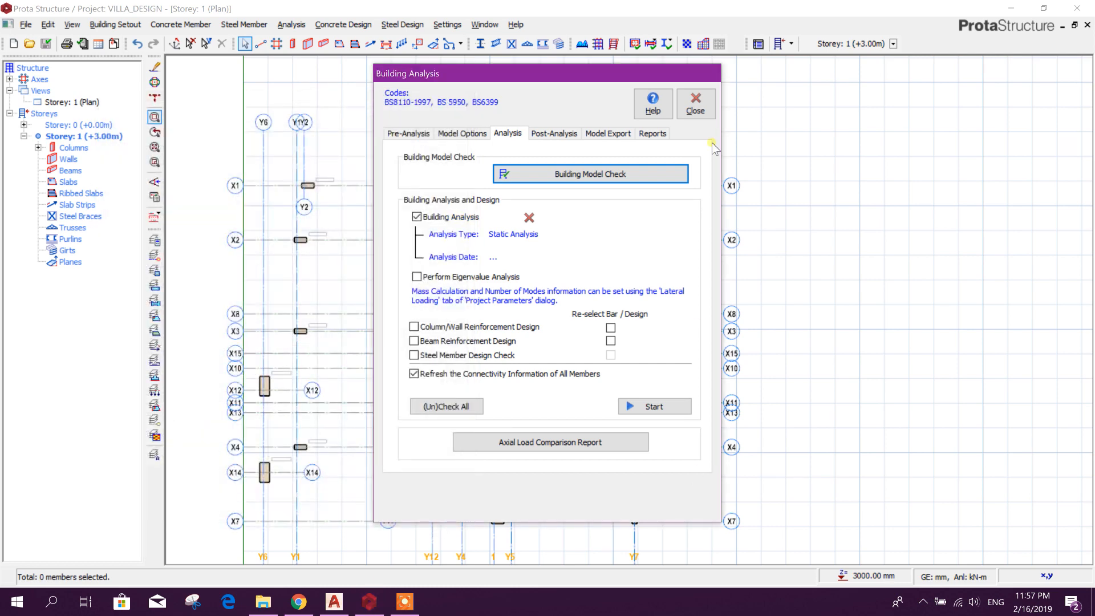
- Close Building Analysis and show column 1C28's properties with b1 341 and b2 582
{"action": "left_click", "coordinate": [696, 98]}
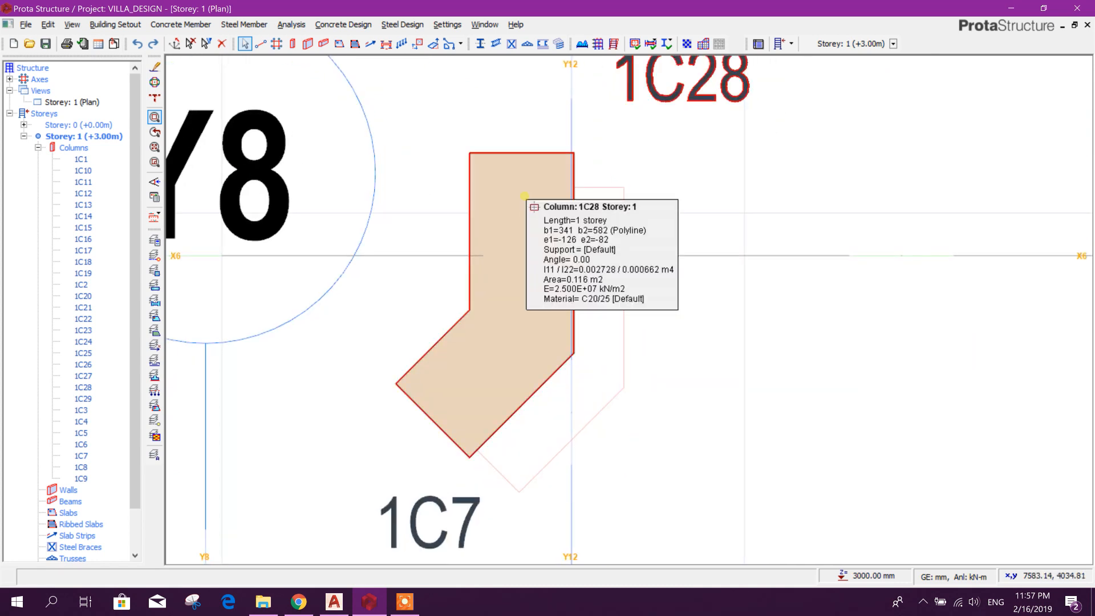
{"action": "left_click", "coordinate": [520, 266]}
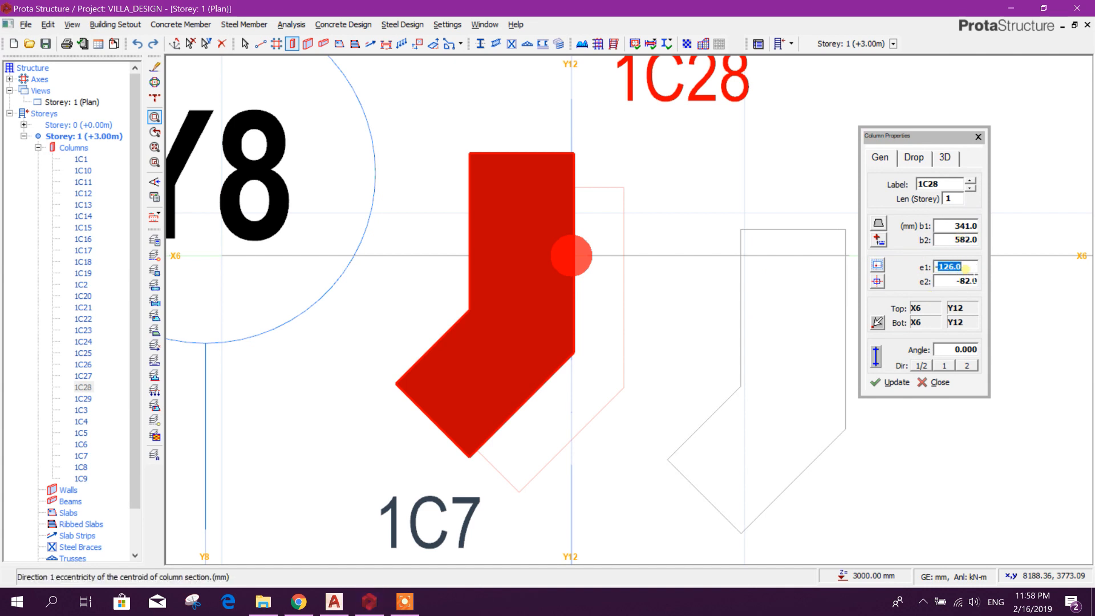
- Update column 1C28's e2 to 148 and try e1 values 80 then 32
{"action": "type", "text": "148"}
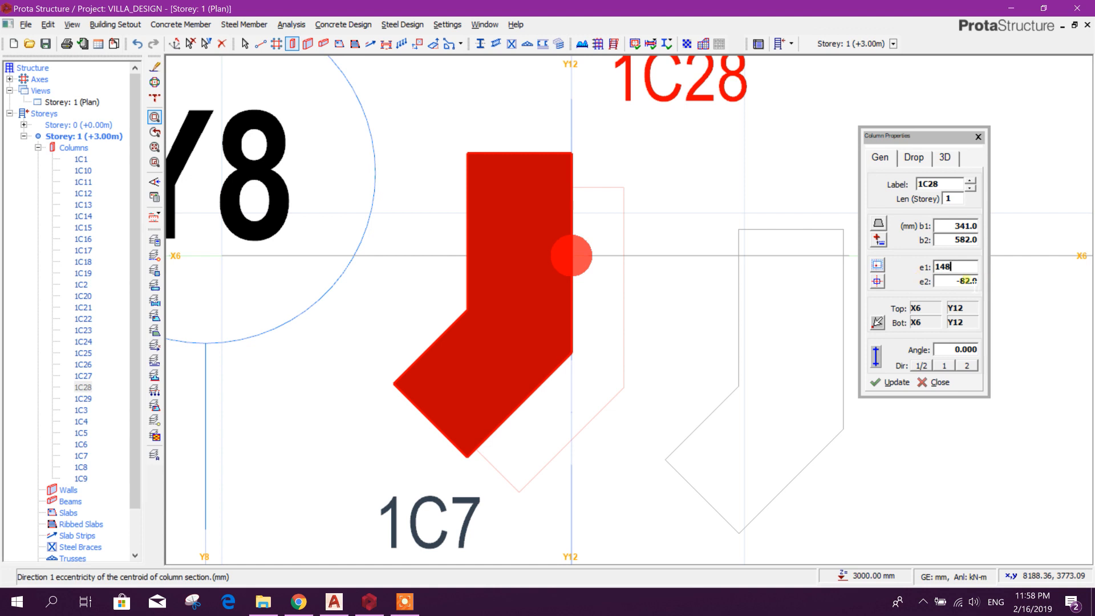
{"action": "left_click", "coordinate": [896, 382]}
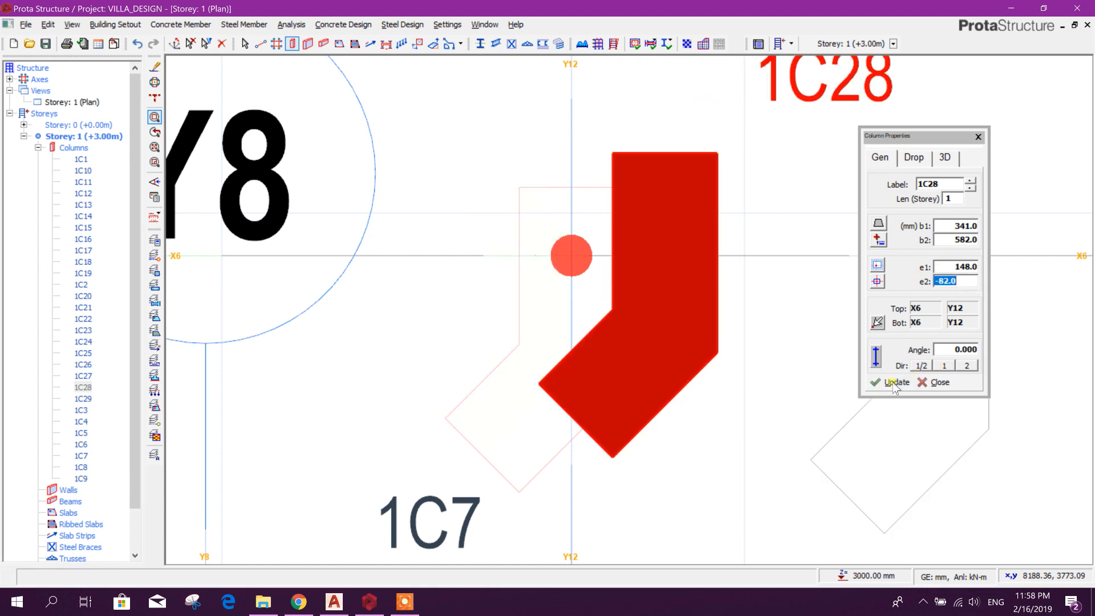
{"action": "left_click", "coordinate": [947, 267]}
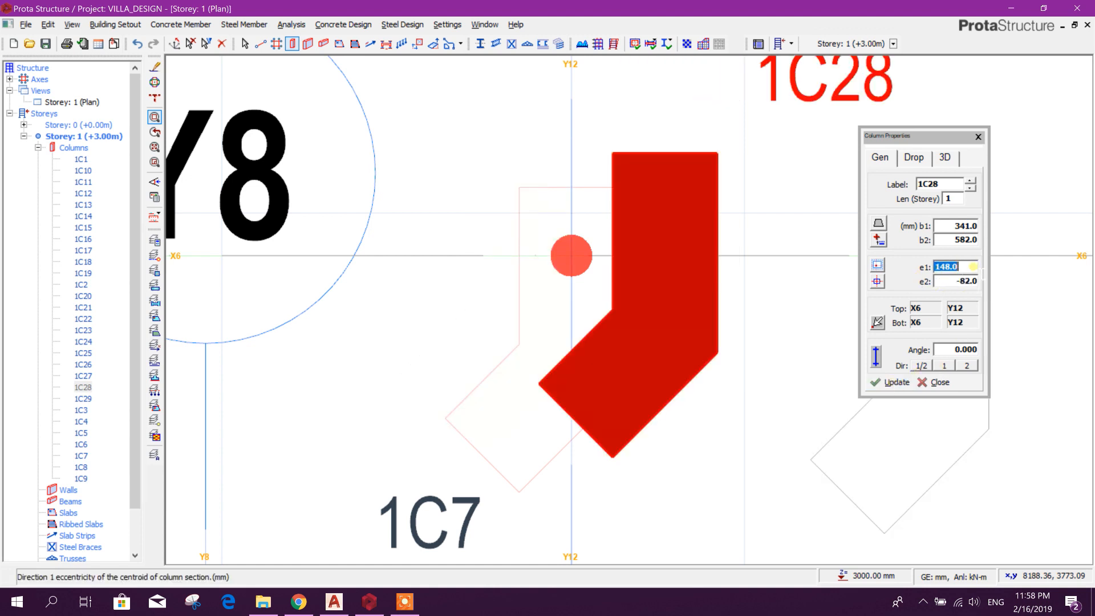
{"action": "type", "text": "80"}
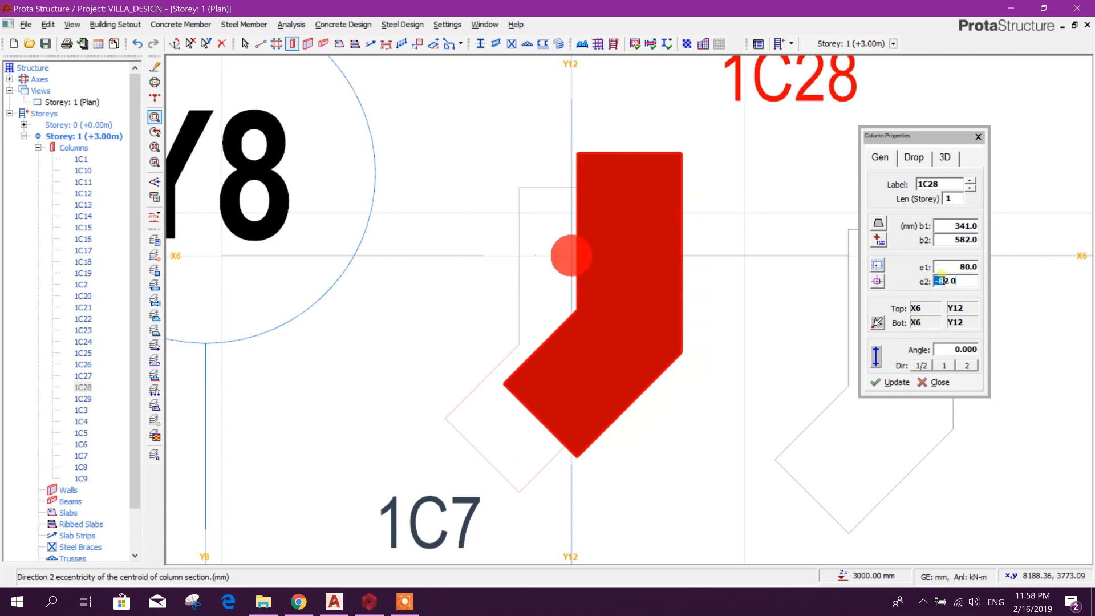
{"action": "left_click", "coordinate": [955, 266]}
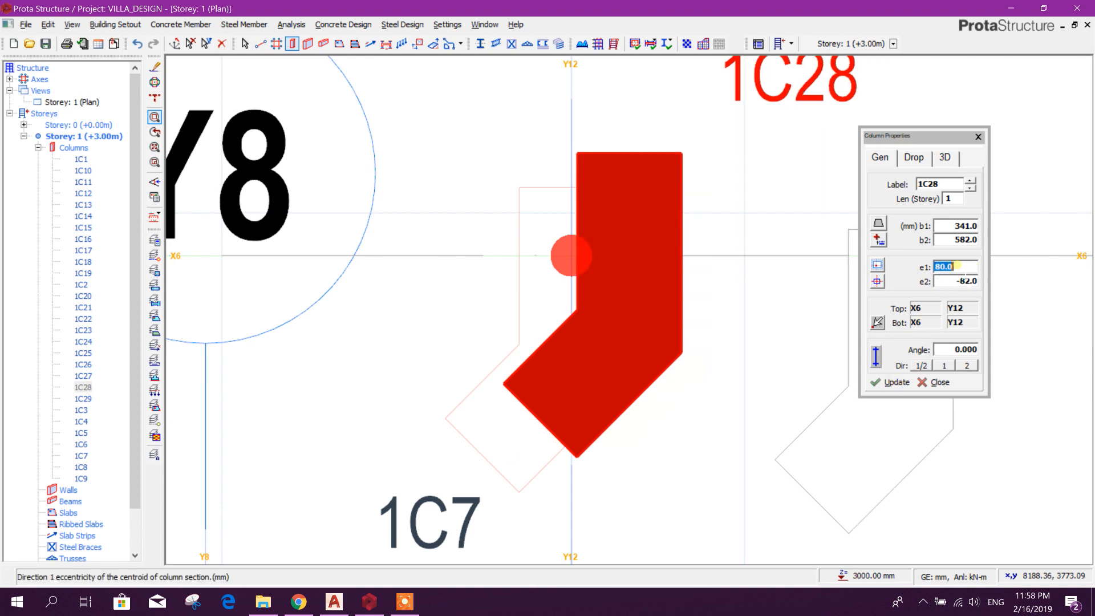
{"action": "type", "text": "32"}
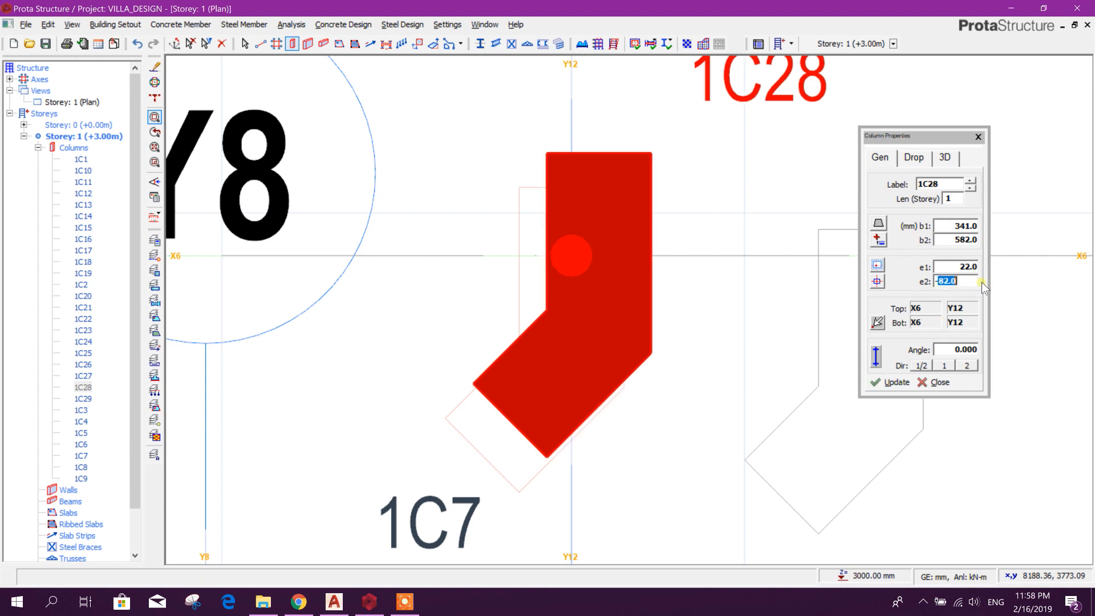
- Settle column 1C28's eccentricities at -32 and -148 mm and apply the final offset
{"action": "type", "text": "-14"}
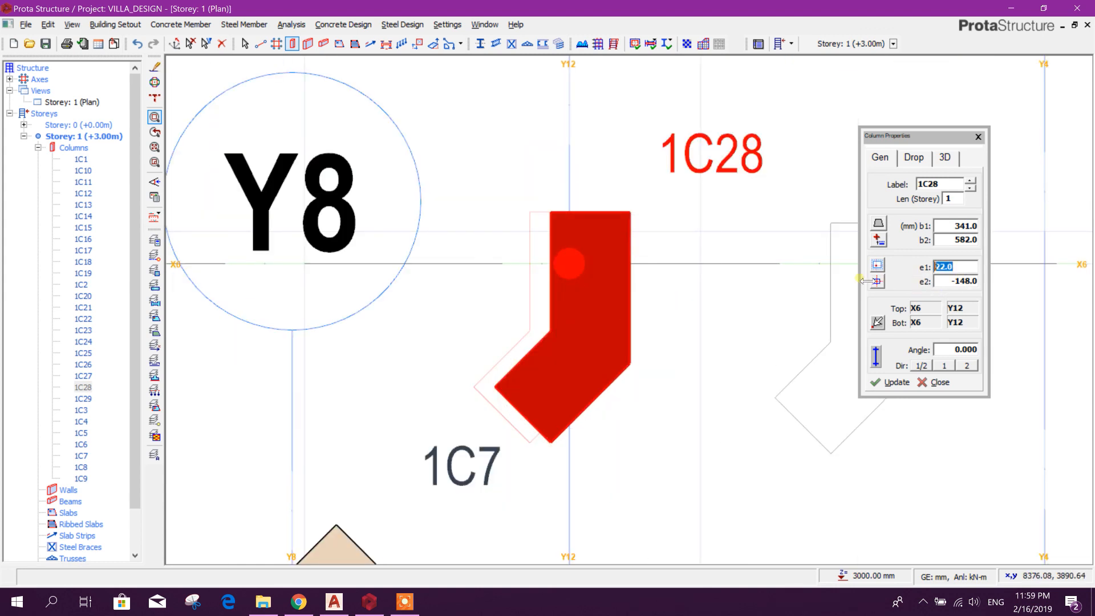
{"action": "type", "text": "12"}
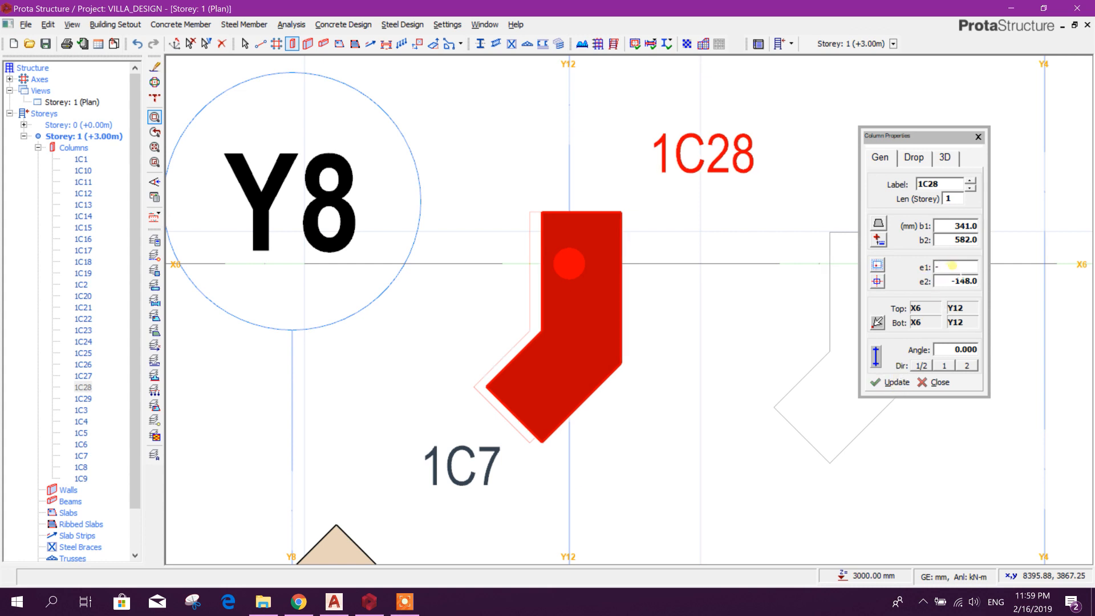
{"action": "type", "text": "-32"}
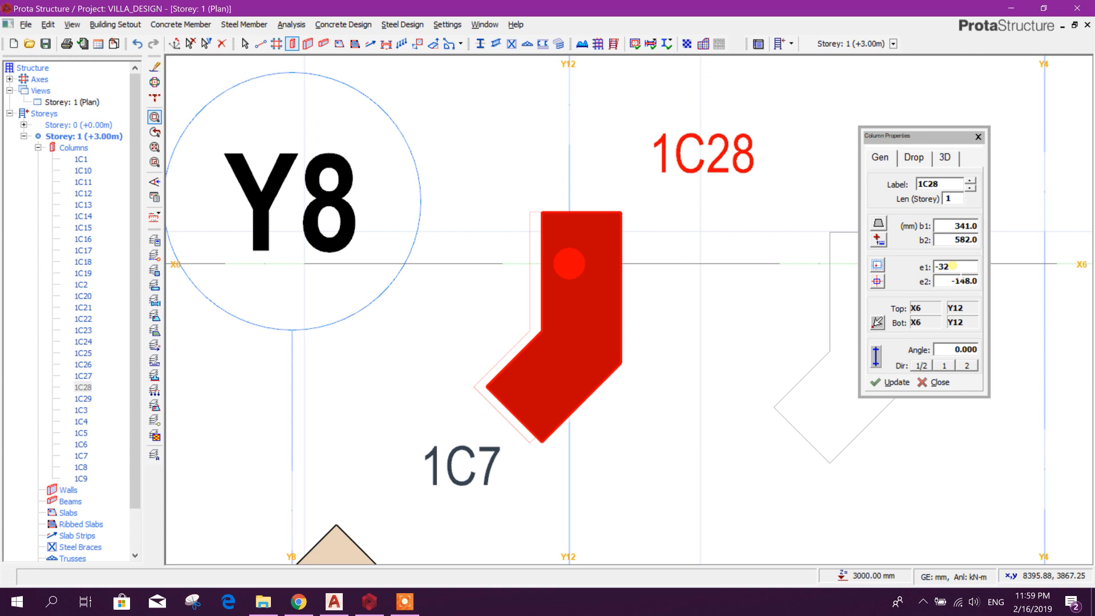
{"action": "left_click", "coordinate": [896, 382]}
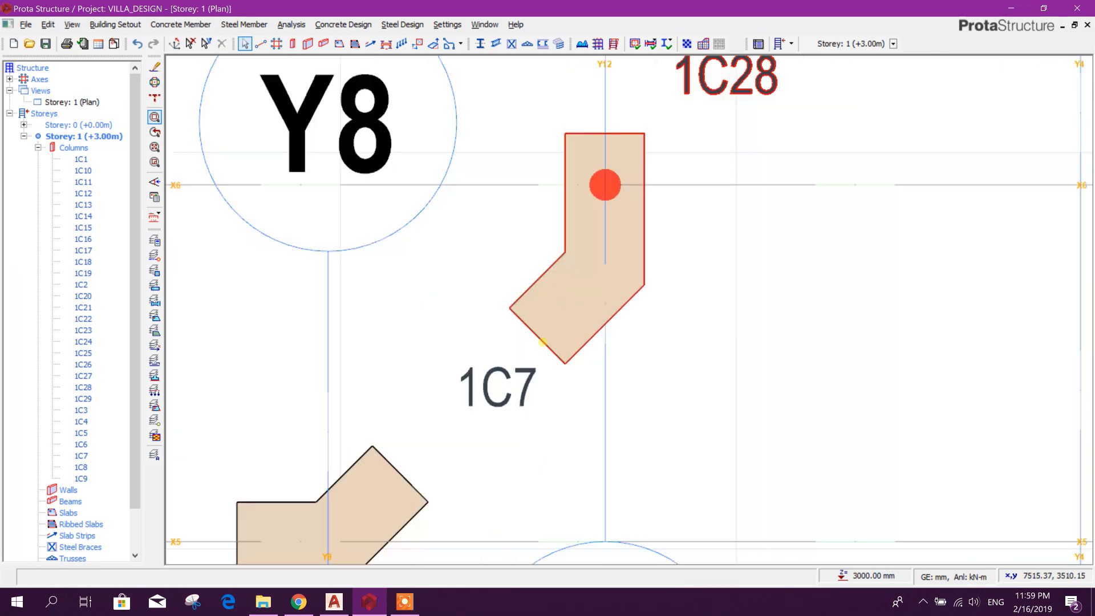
{"action": "scroll", "scroll_direction": "down", "scroll_amount": 3}
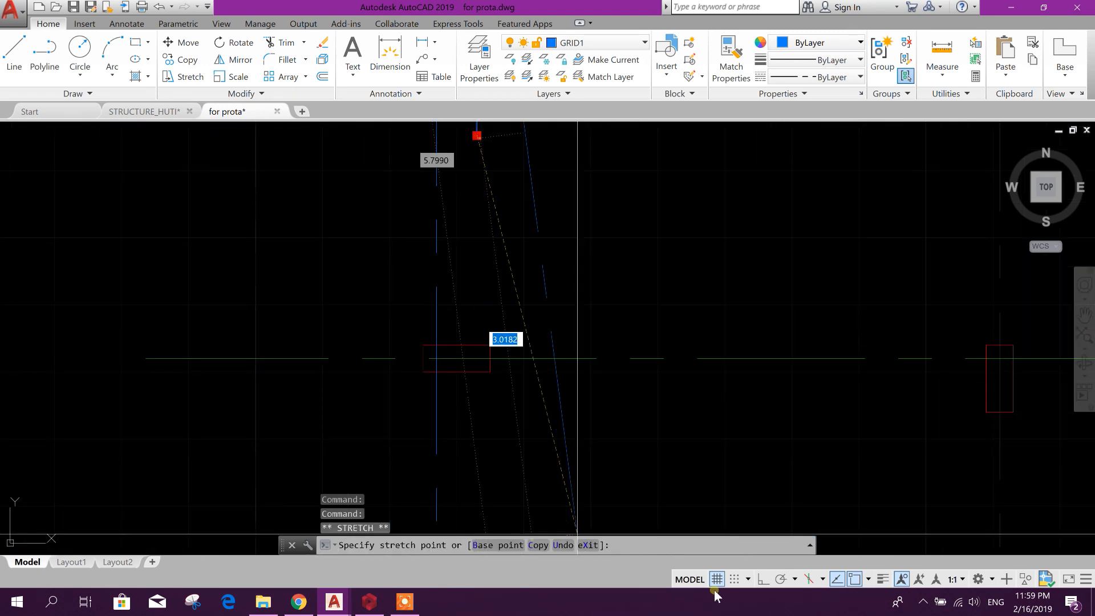
- Cancel the stretch on the rectangular column outline in AutoCAD and clear the selection
{"action": "key", "text": "Escape"}
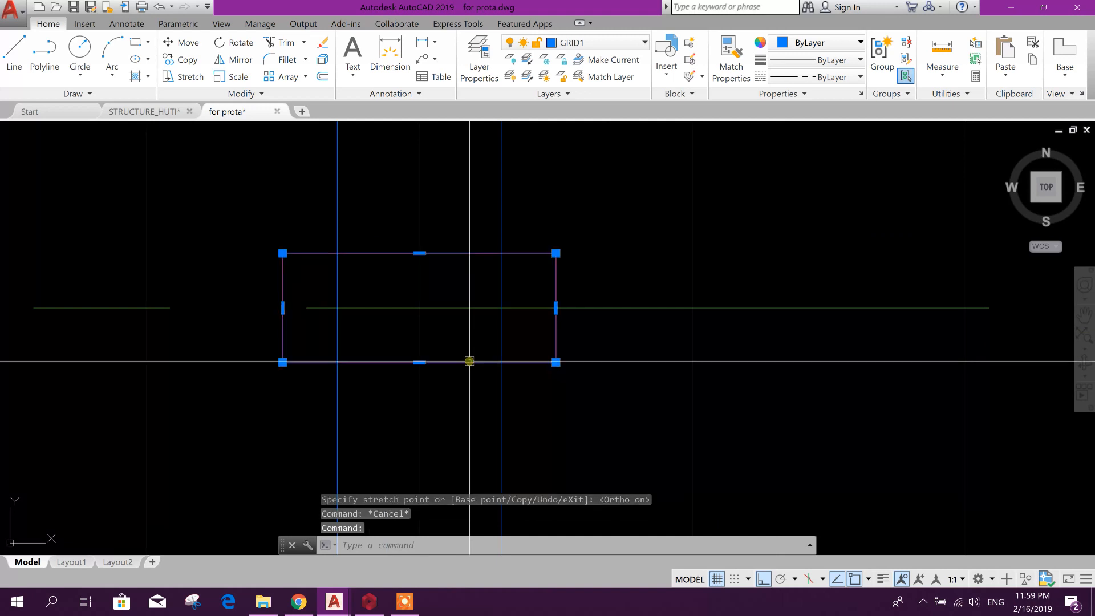
{"action": "key", "text": "Escape"}
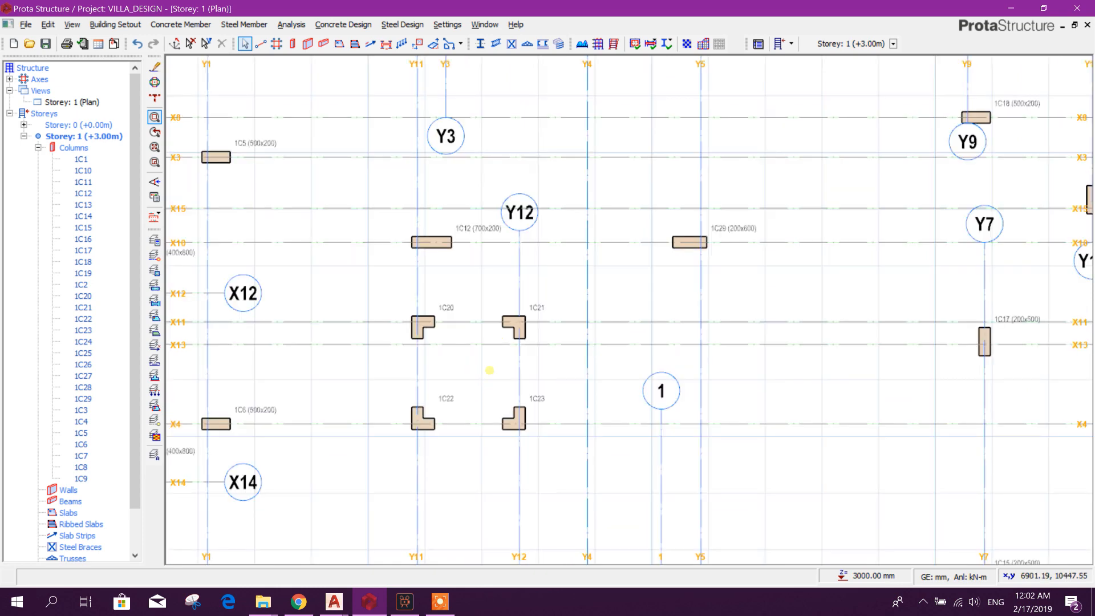
- Select L-shaped column 1C21 and bring it into the Polyline Column Editor
{"action": "left_click", "coordinate": [517, 326]}
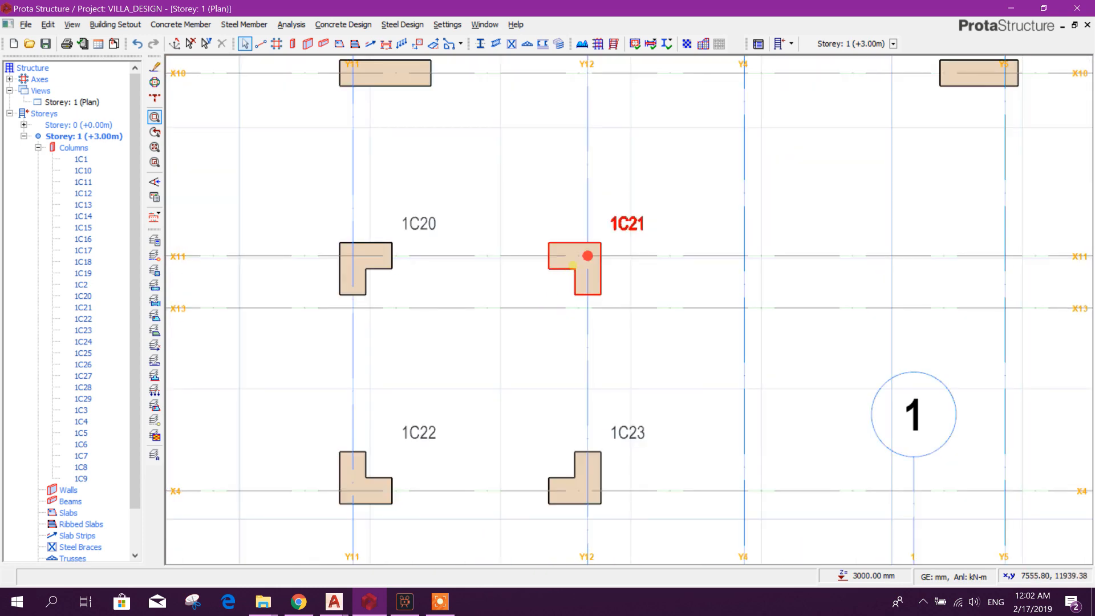
{"action": "right_click", "coordinate": [588, 254]}
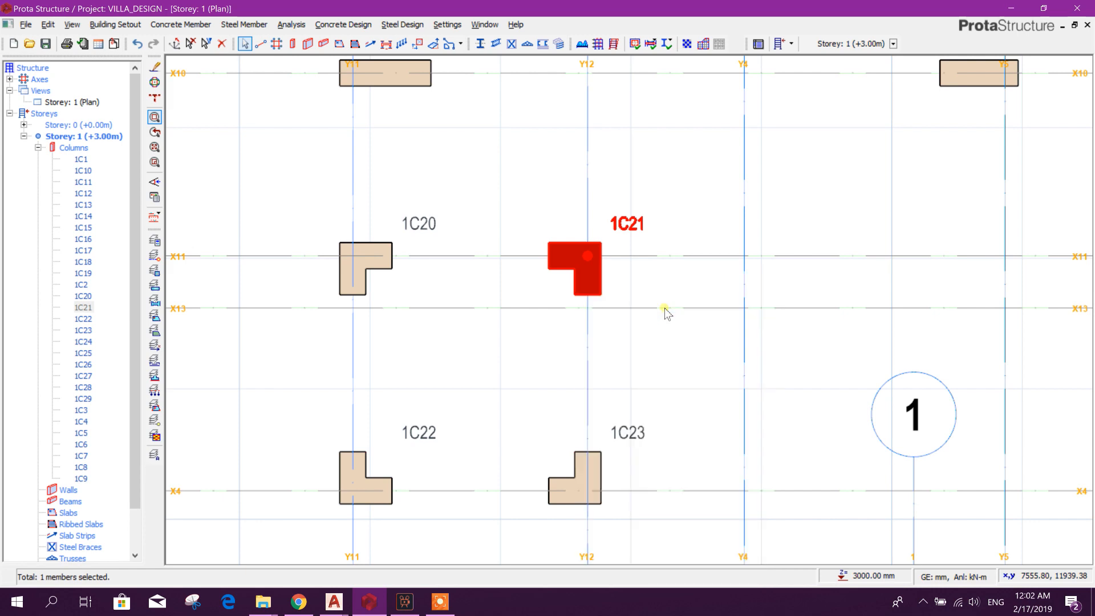
{"action": "double_click", "coordinate": [572, 269]}
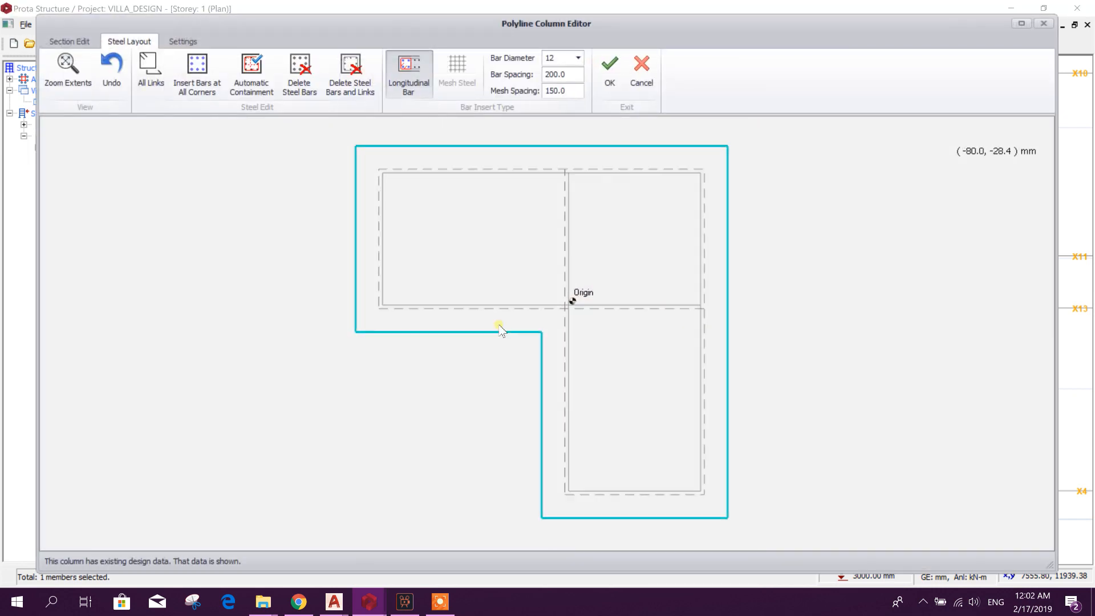
- In Section Edit, show the vertex information of the section's top-left corner (y 166.7)
{"action": "left_click", "coordinate": [68, 41]}
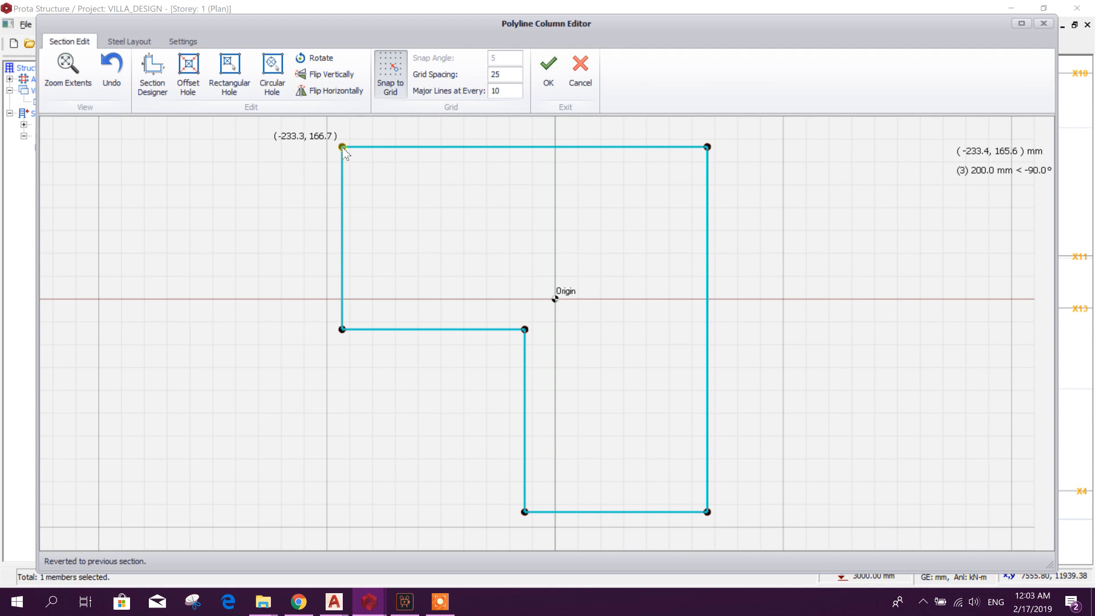
{"action": "right_click", "coordinate": [342, 147]}
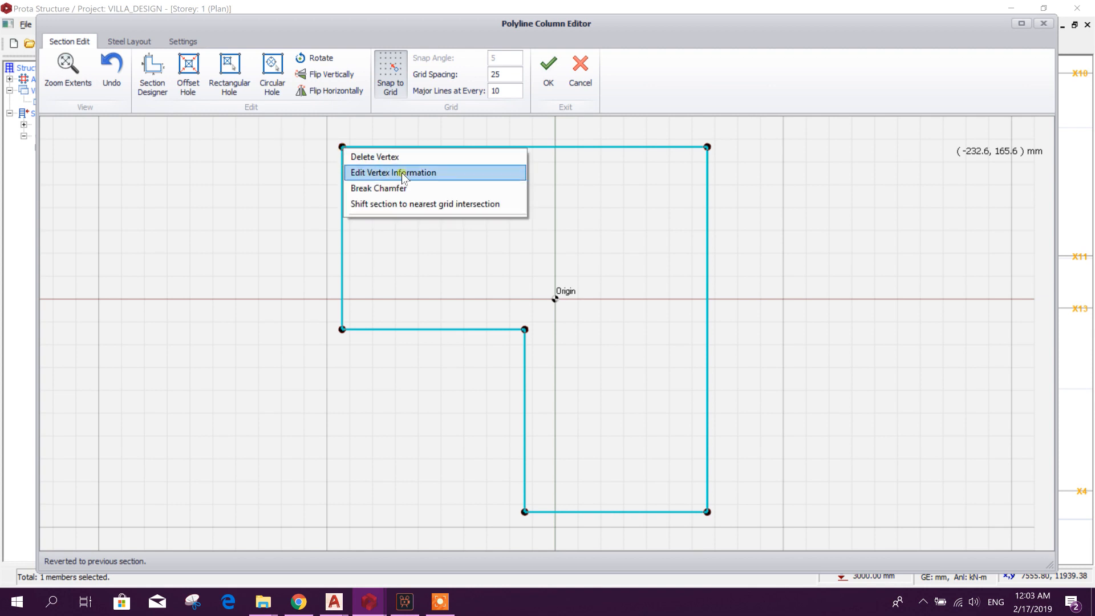
{"action": "left_click", "coordinate": [394, 173]}
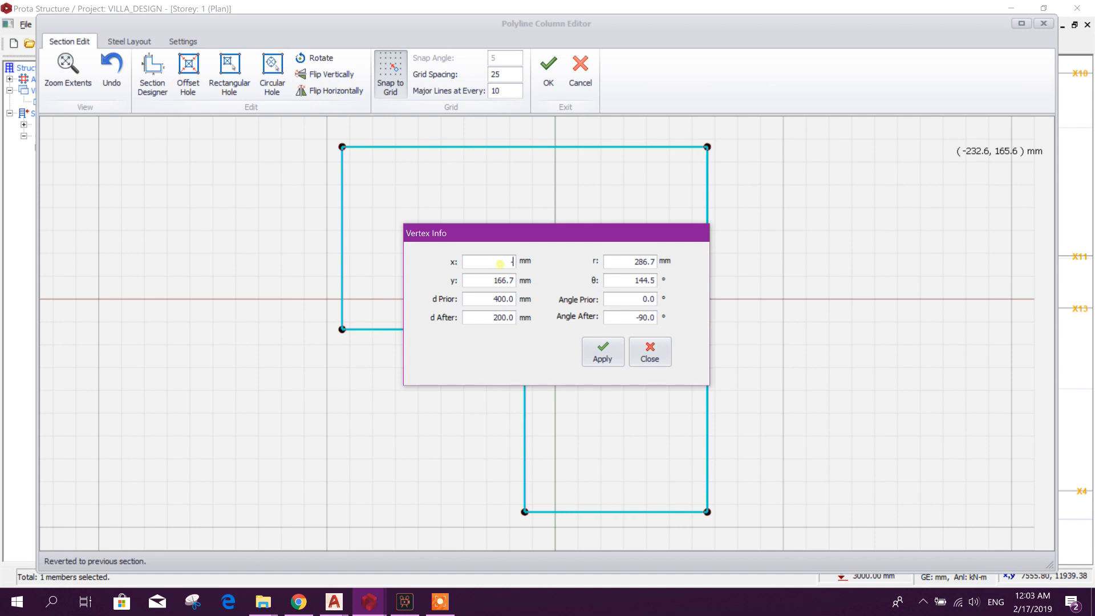
- Move the section corner to x -243.3 mm and apply it
{"action": "type", "text": "-243"}
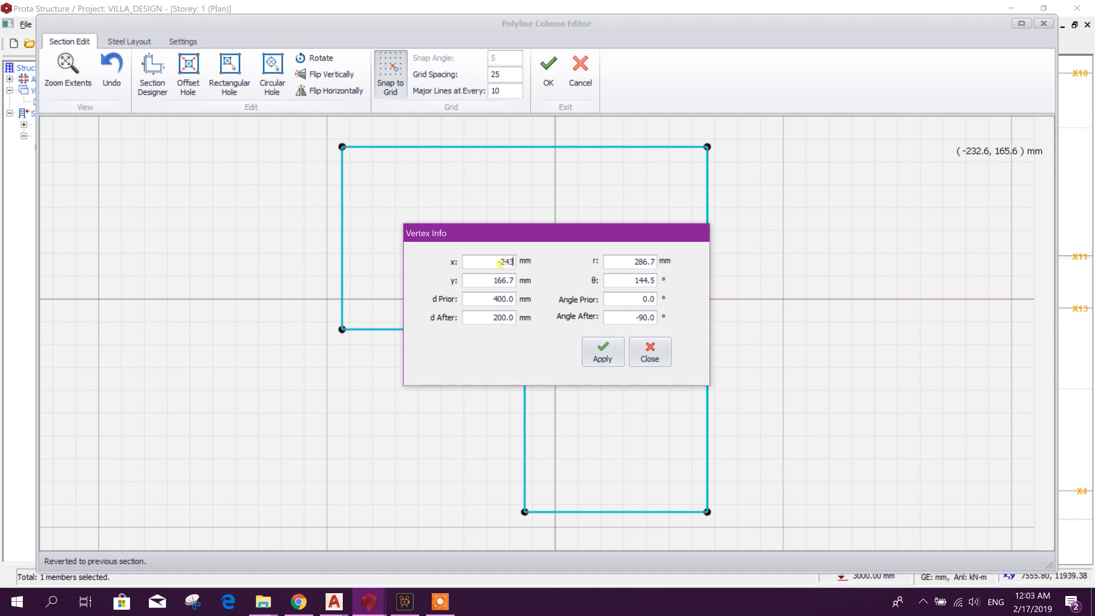
{"action": "key", "text": "Tab"}
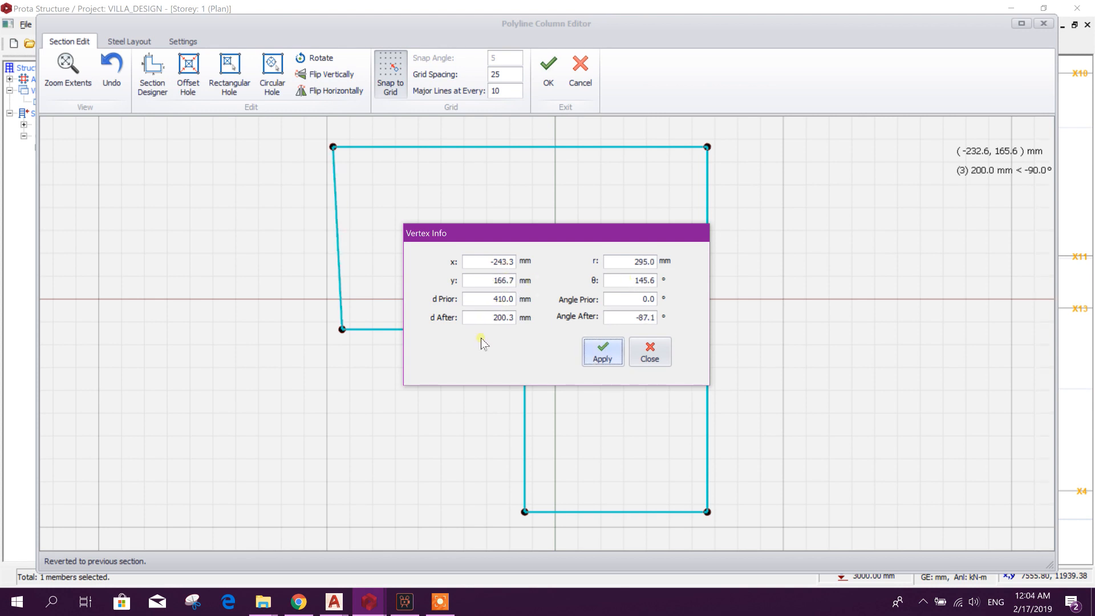
{"action": "left_click", "coordinate": [648, 352]}
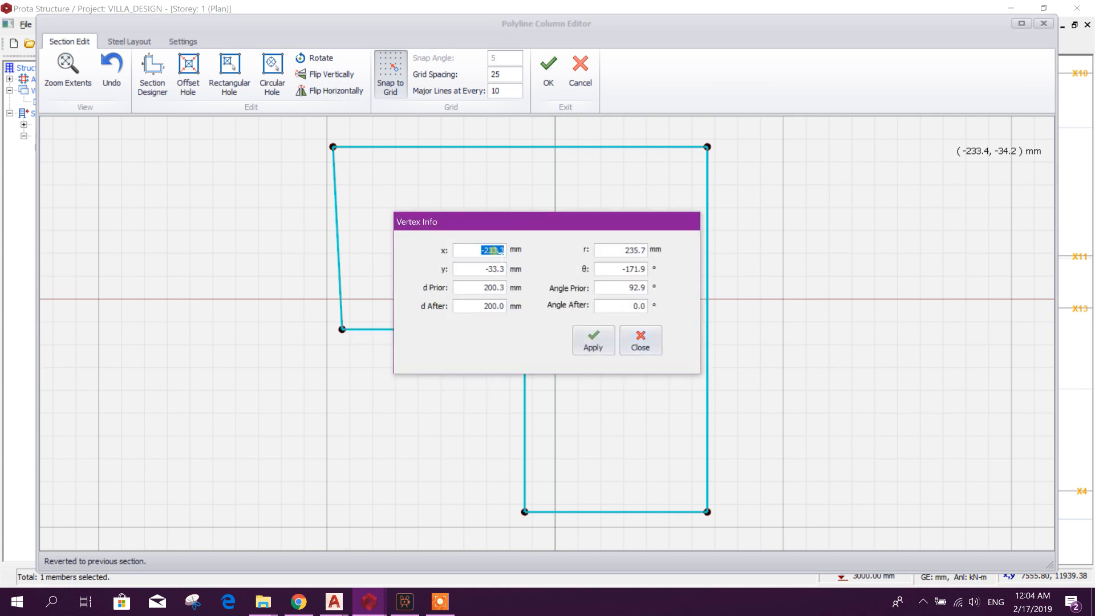
{"action": "type", "text": "-243"}
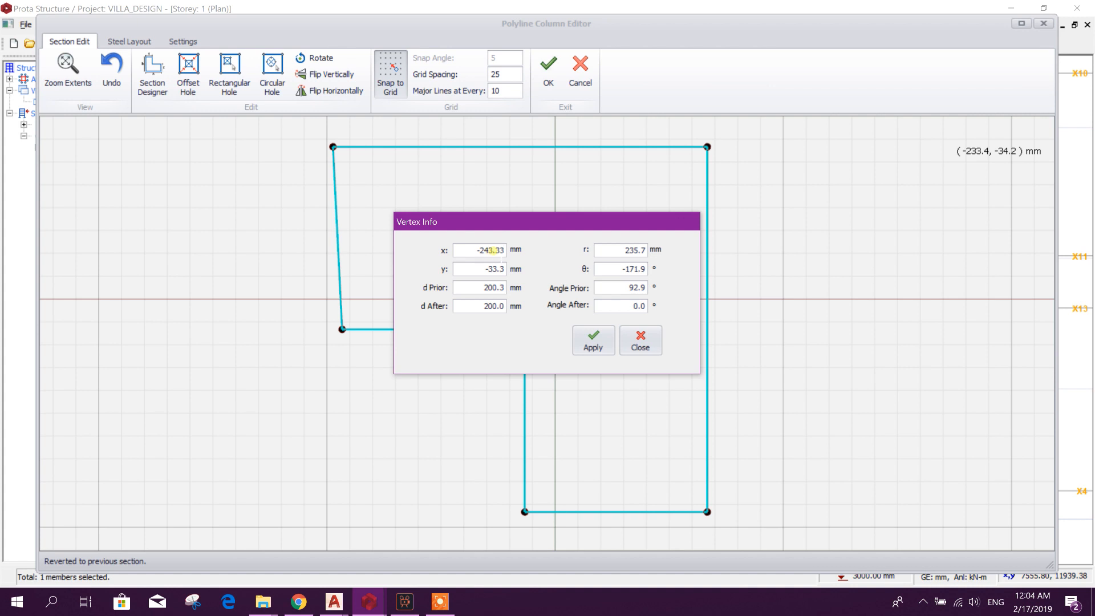
{"action": "triple_click", "coordinate": [480, 250]}
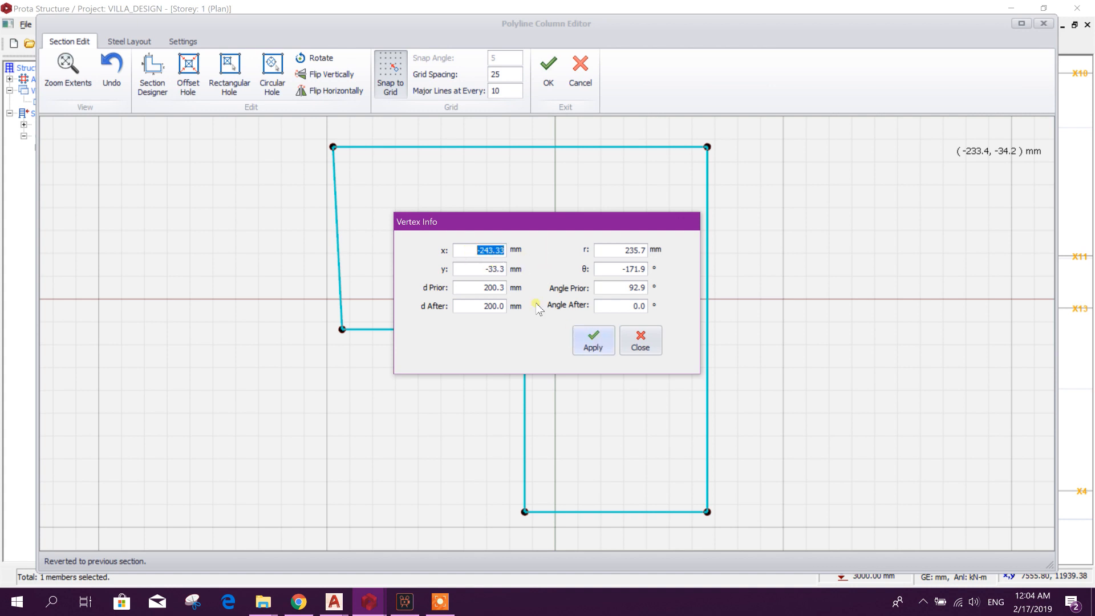
{"action": "left_click", "coordinate": [593, 340]}
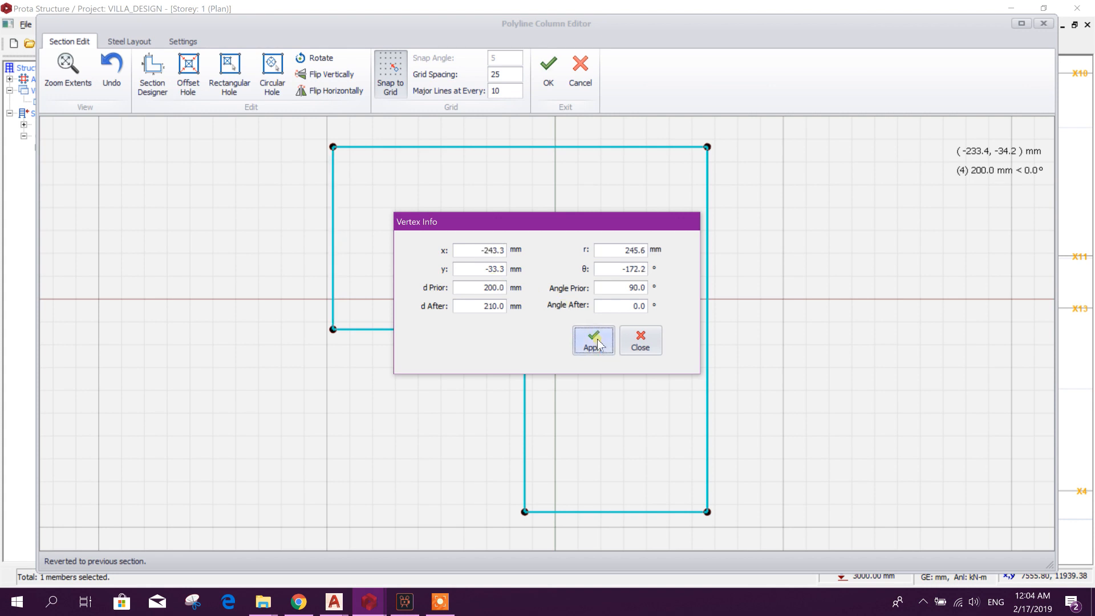
- Reset the lower-left corner to x -333.3 mm, slanting column 1C21's left edge
{"action": "left_click", "coordinate": [478, 250]}
{"action": "type", "text": "3"}
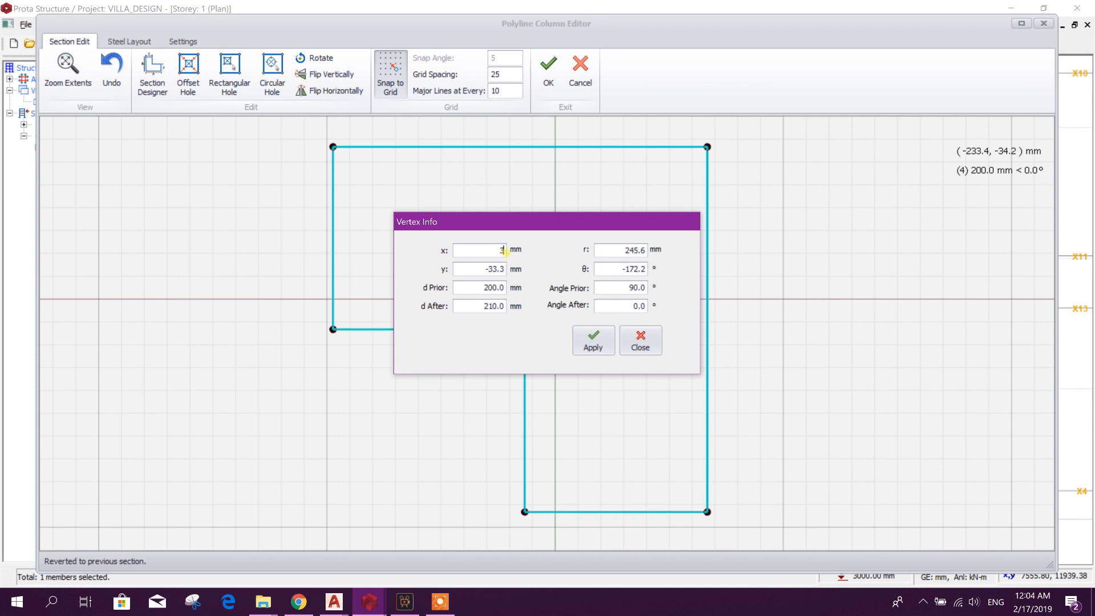
{"action": "key", "text": "backspace"}
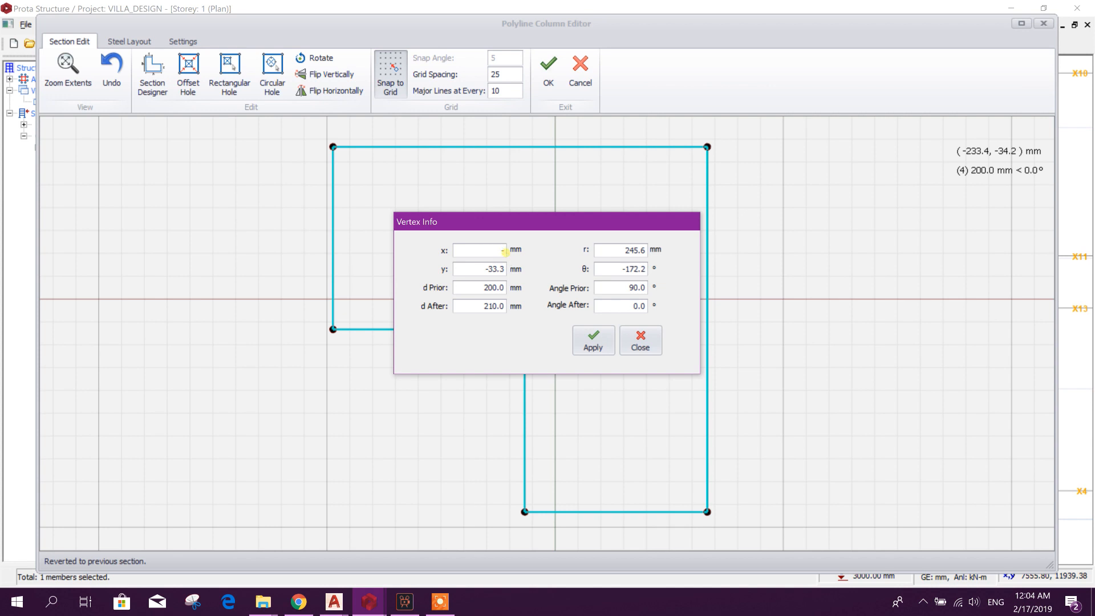
{"action": "type", "text": "-33"}
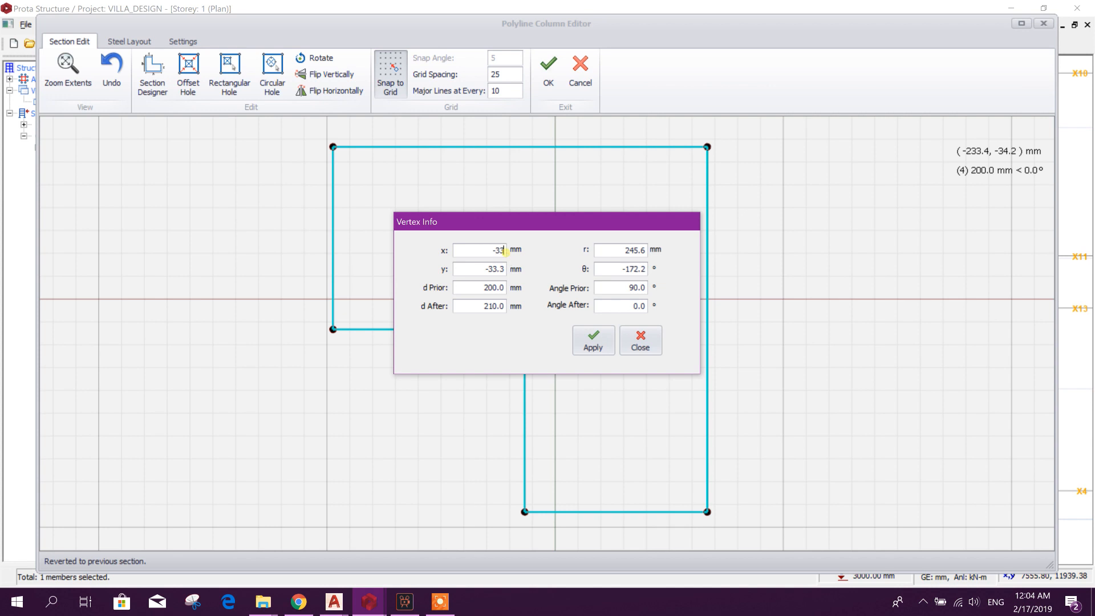
{"action": "type", "text": "333.3"}
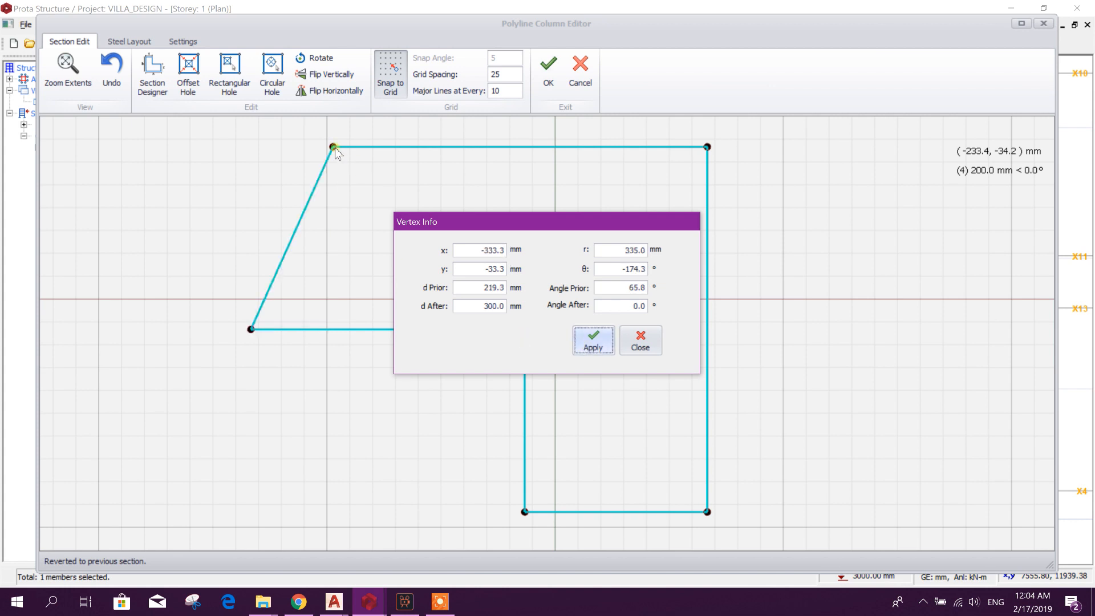
{"action": "right_click", "coordinate": [334, 147]}
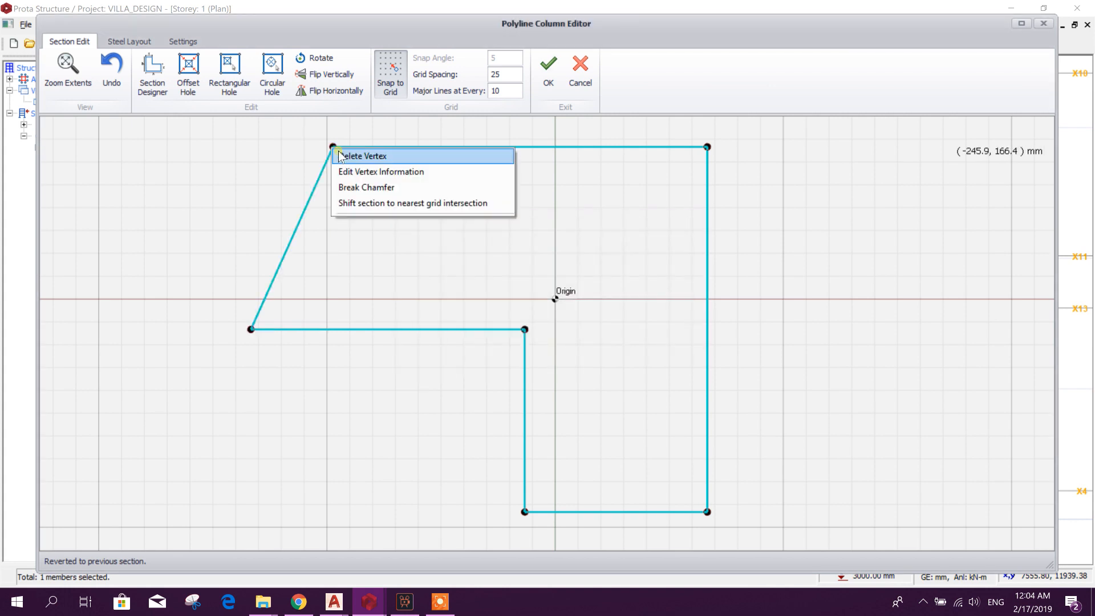
- Set the top-left vertex's x coordinate to -333.3 and apply it
{"action": "left_click", "coordinate": [381, 171]}
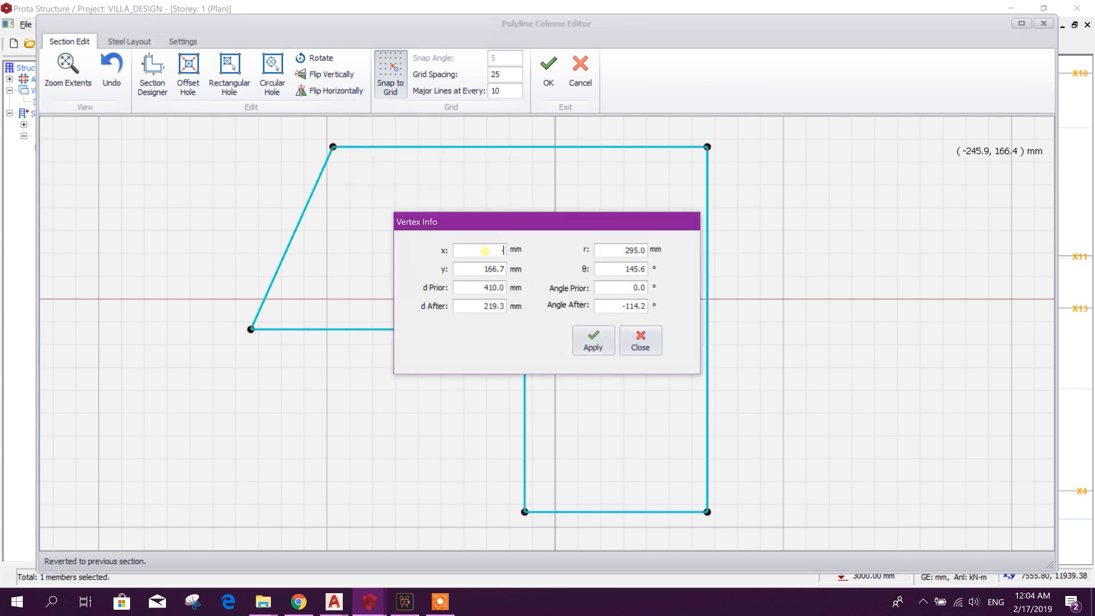
{"action": "type", "text": "-333.3"}
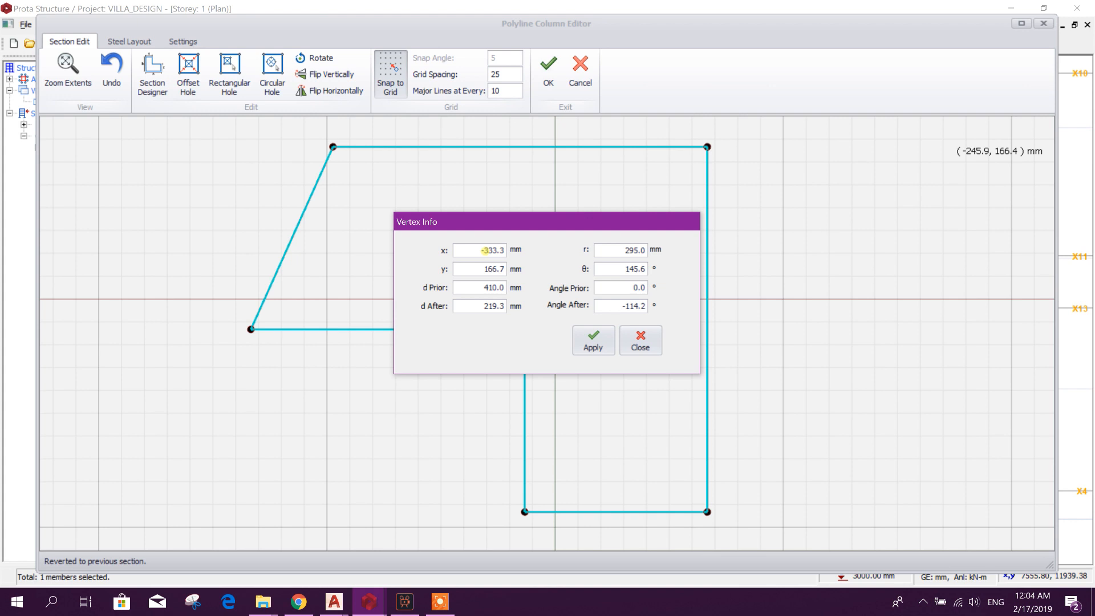
{"action": "left_click", "coordinate": [639, 340]}
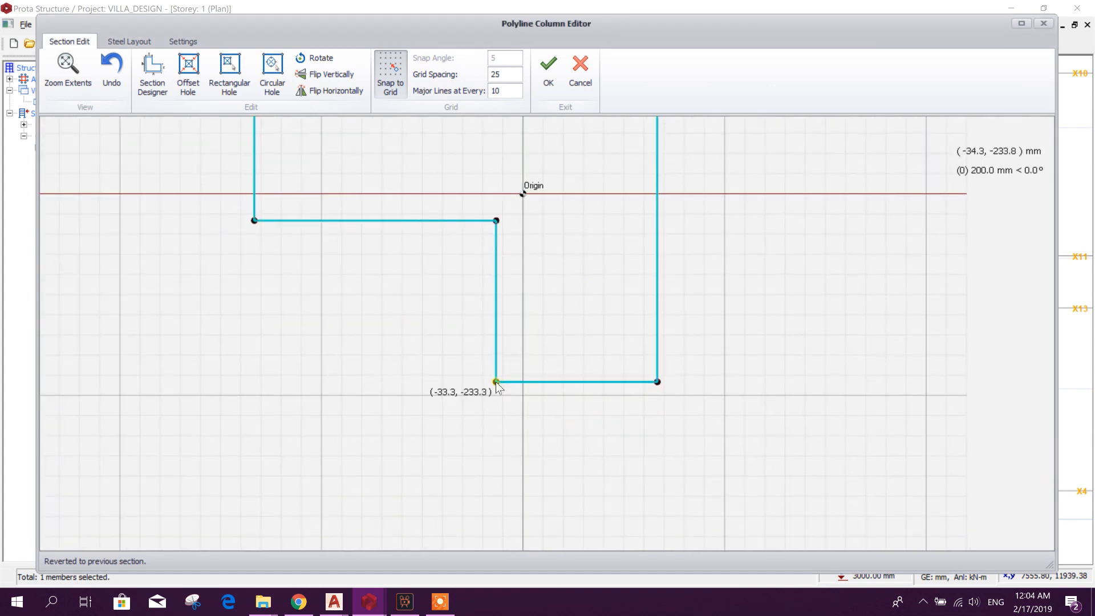
- Set both bottom vertices' y to -333.3, apply each, and accept the reshaped 1C21 section
{"action": "double_click", "coordinate": [495, 381]}
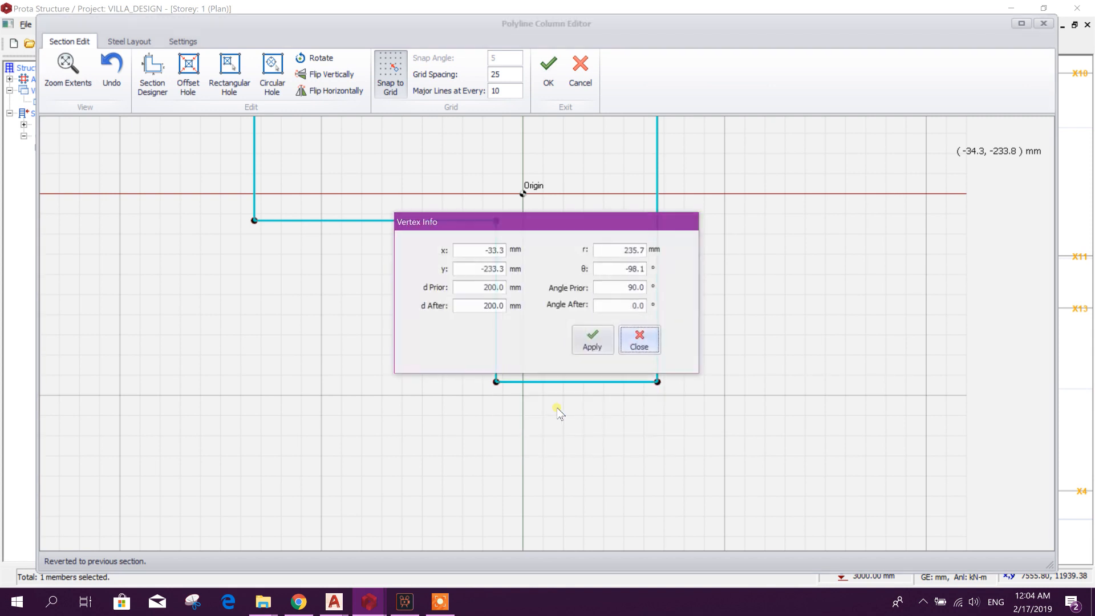
{"action": "triple_click", "coordinate": [479, 269]}
{"action": "type", "text": "-333"}
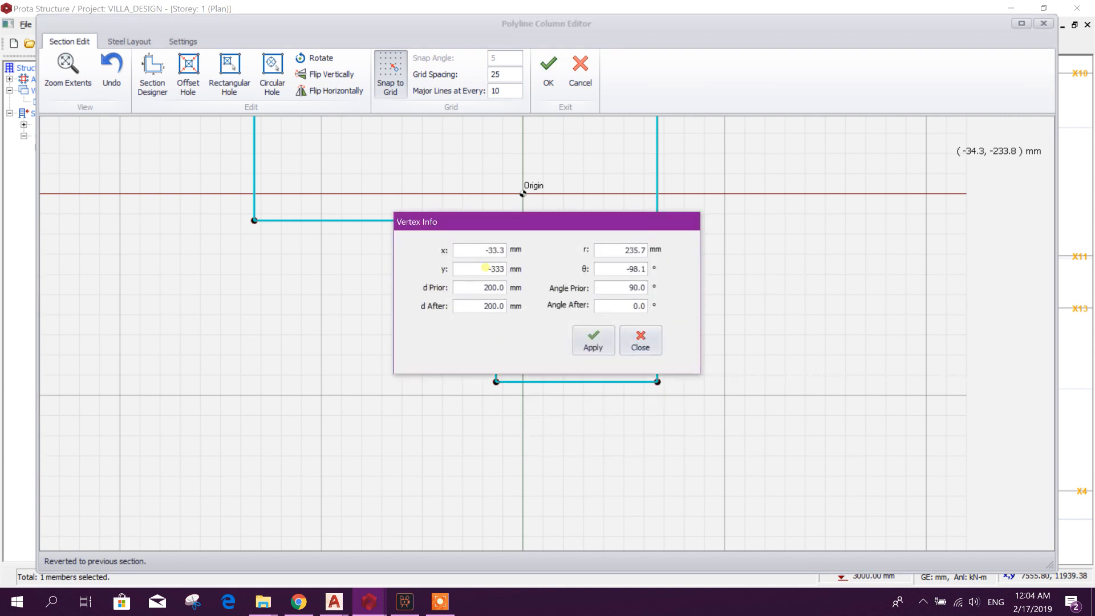
{"action": "left_click", "coordinate": [592, 342]}
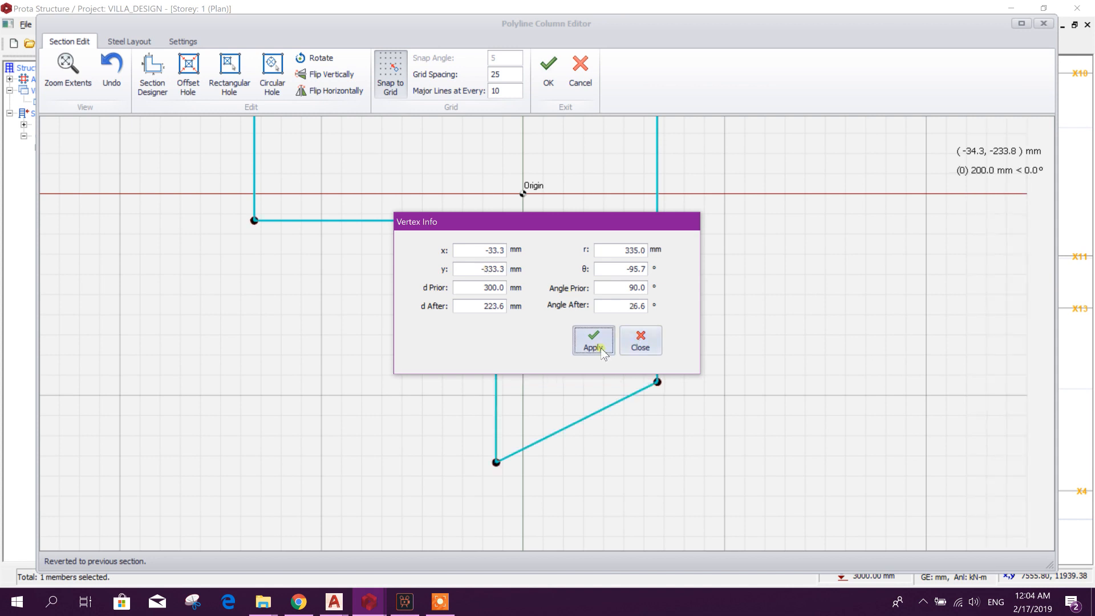
{"action": "left_click", "coordinate": [593, 341]}
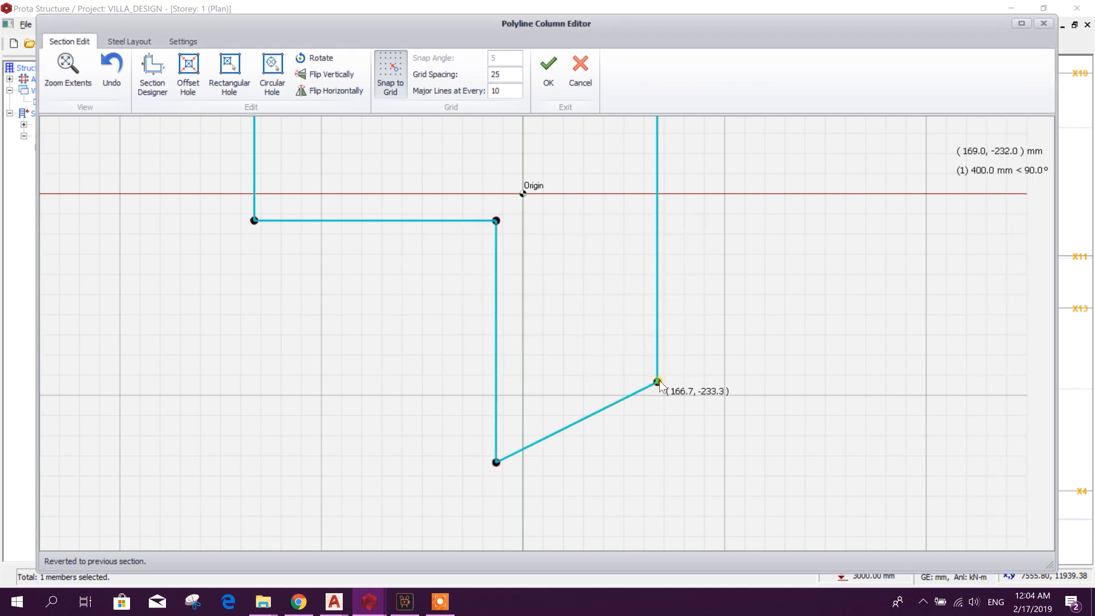
{"action": "double_click", "coordinate": [657, 382]}
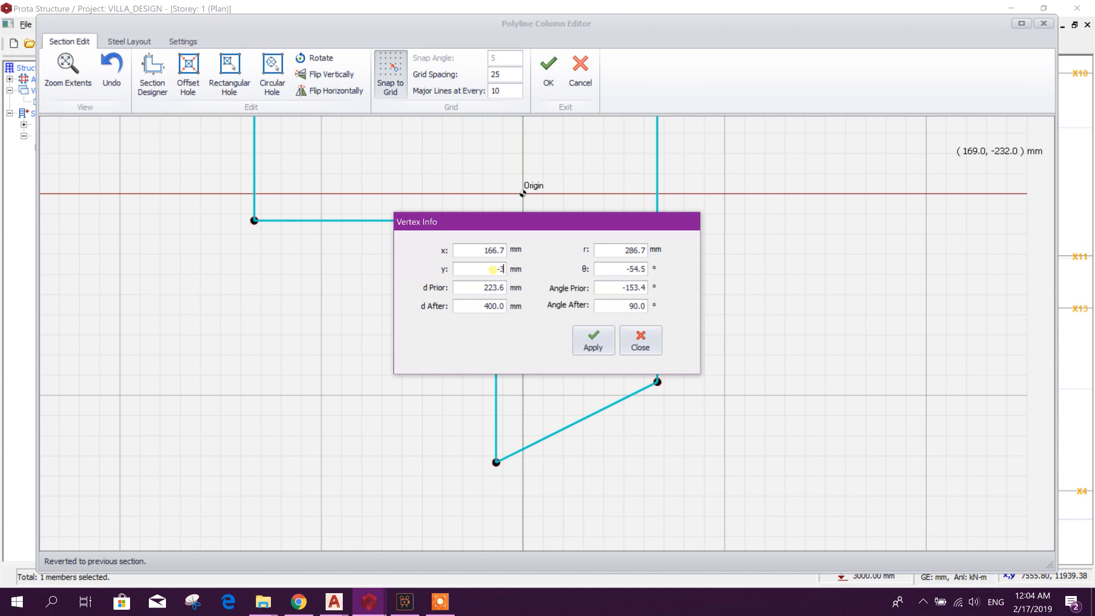
{"action": "left_click", "coordinate": [594, 341]}
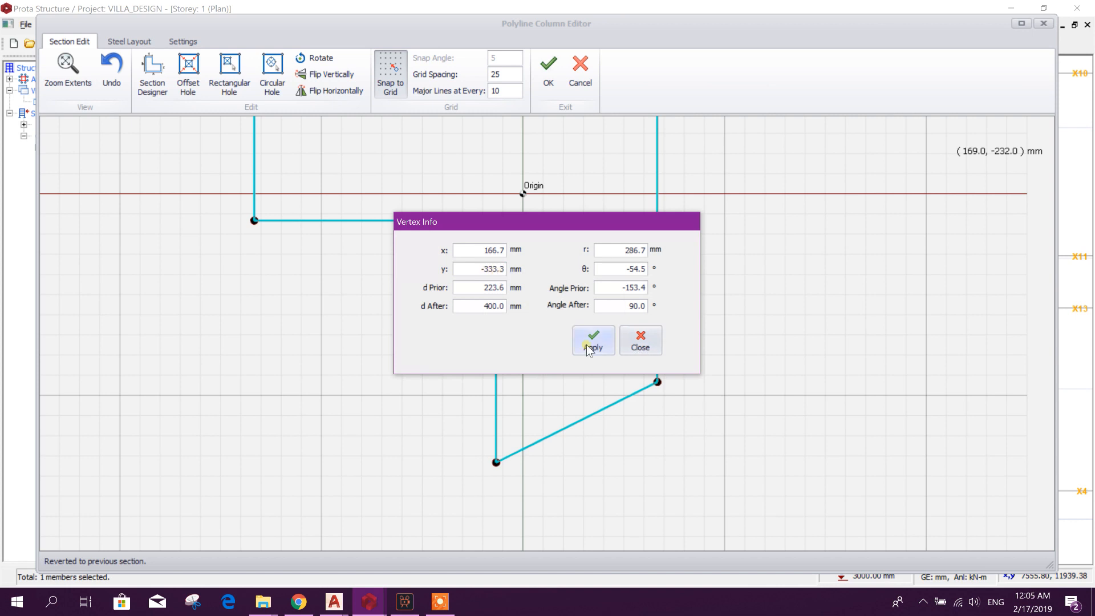
{"action": "left_click", "coordinate": [593, 341]}
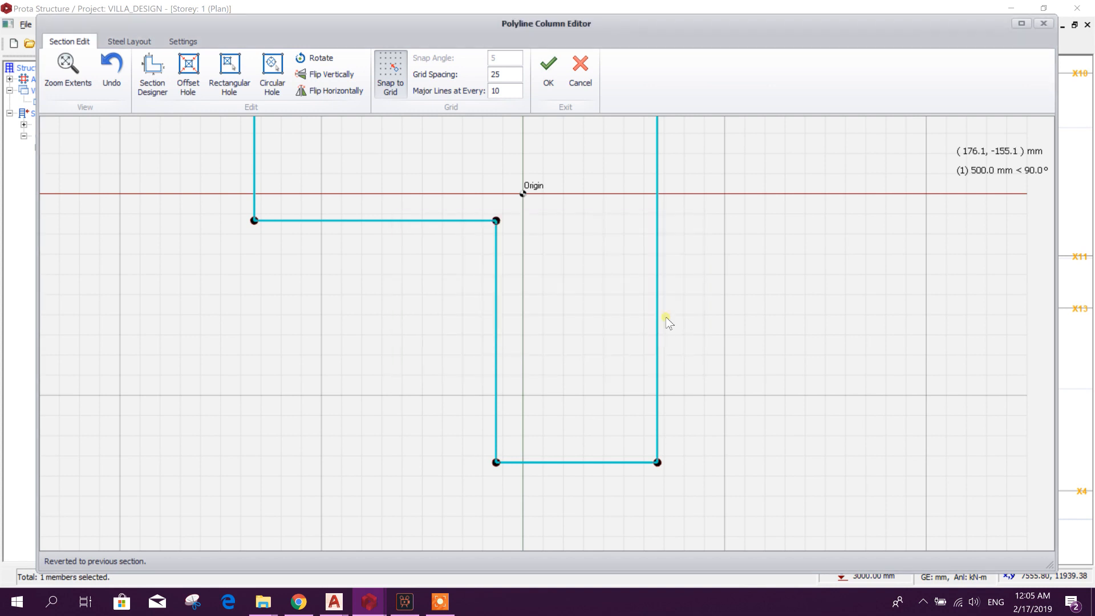
{"action": "left_click", "coordinate": [547, 66]}
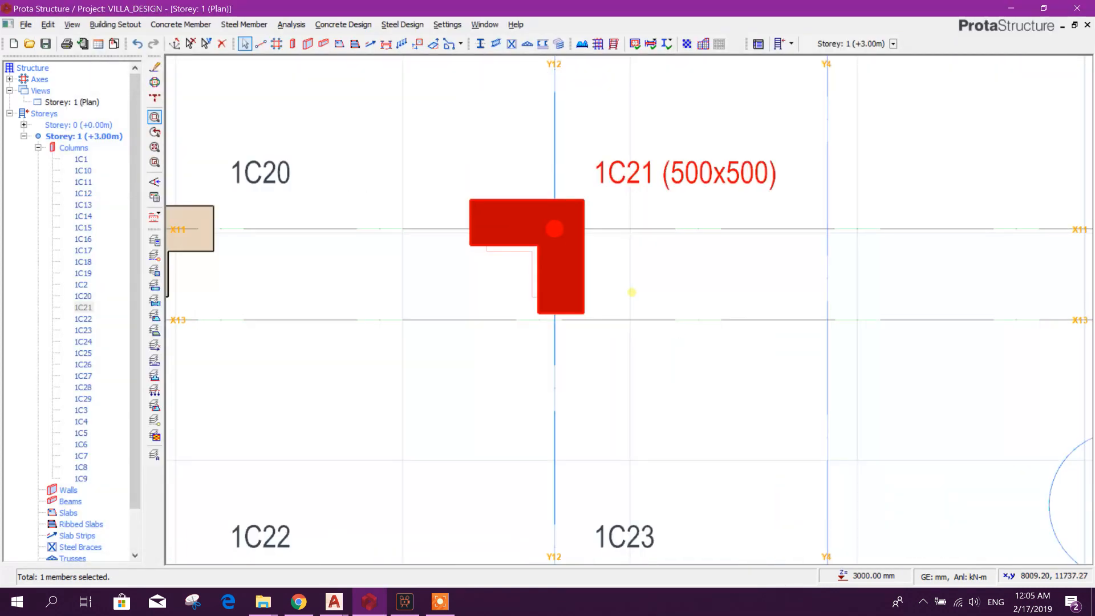